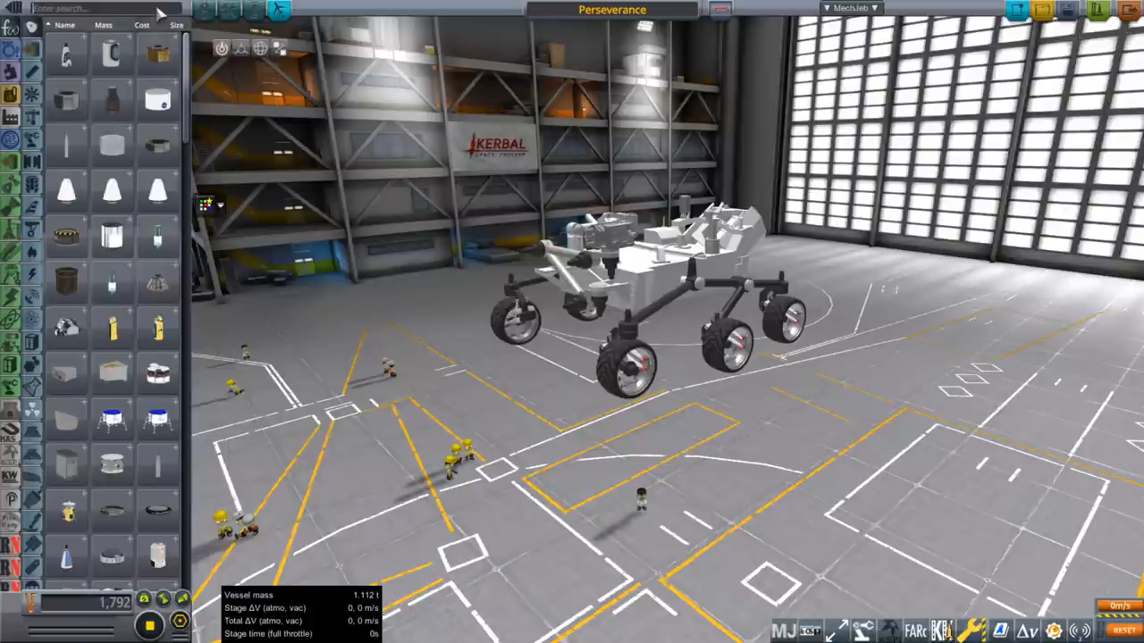
Search parts for 'perservera' and show the Perseverance Rover's extended module details
type("perserverance")
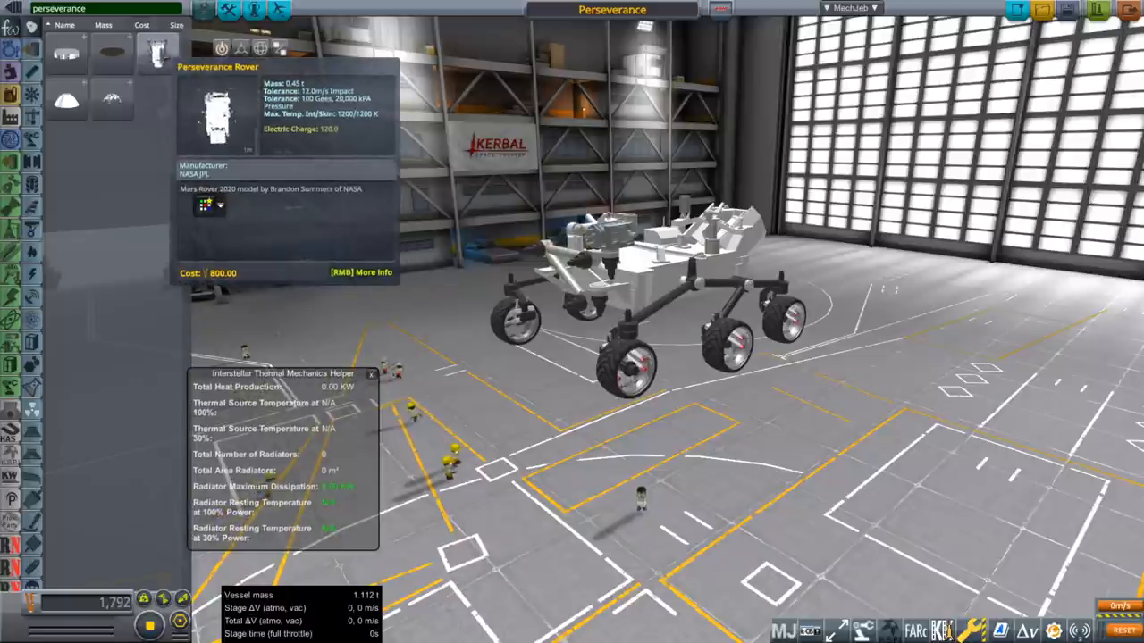
left_click(361, 272)
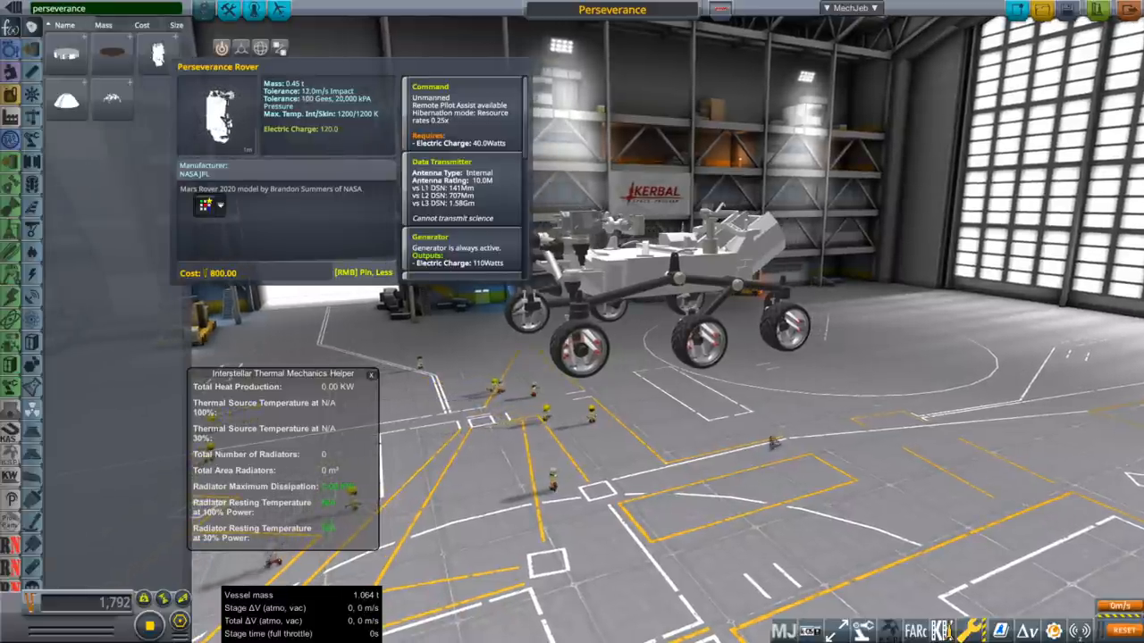
Close the Perseverance Rover part info tooltip
left_click(576, 348)
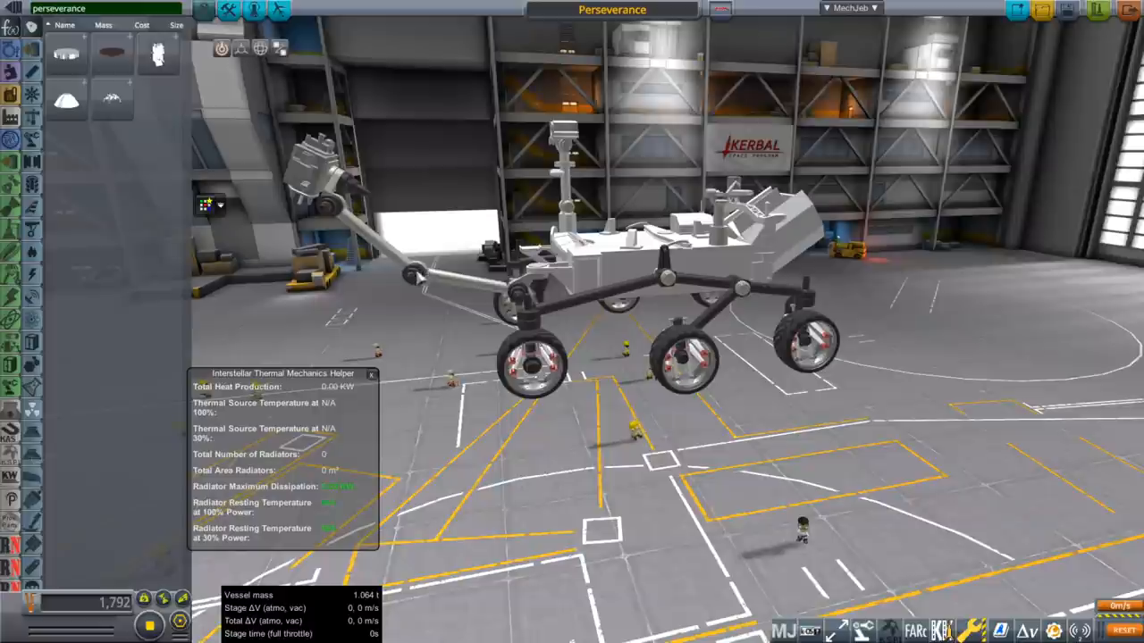
left_click_drag(625, 313, 537, 268)
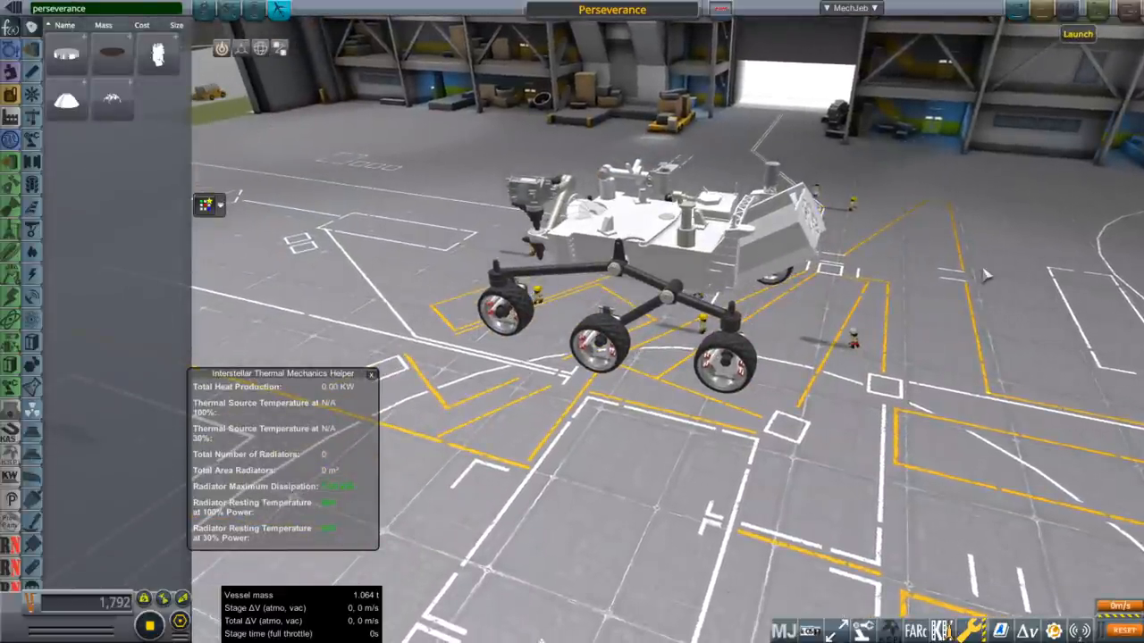
left_click(1076, 34)
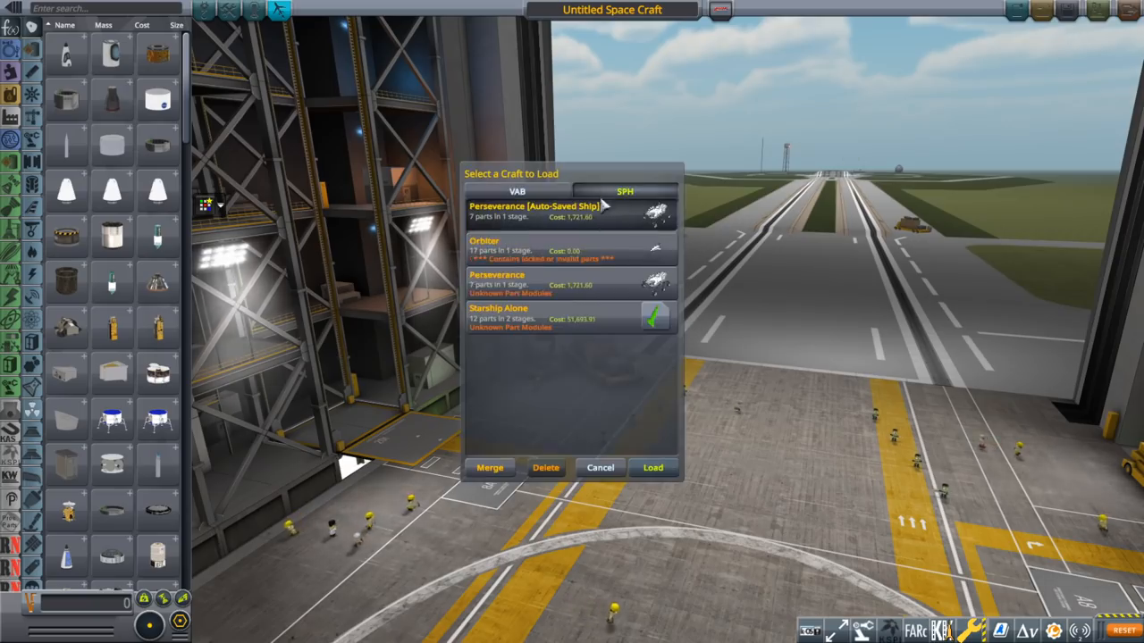
Load 'Perseverance [Auto-Saved Ship]' and orbit the view around the rover
left_click(652, 467)
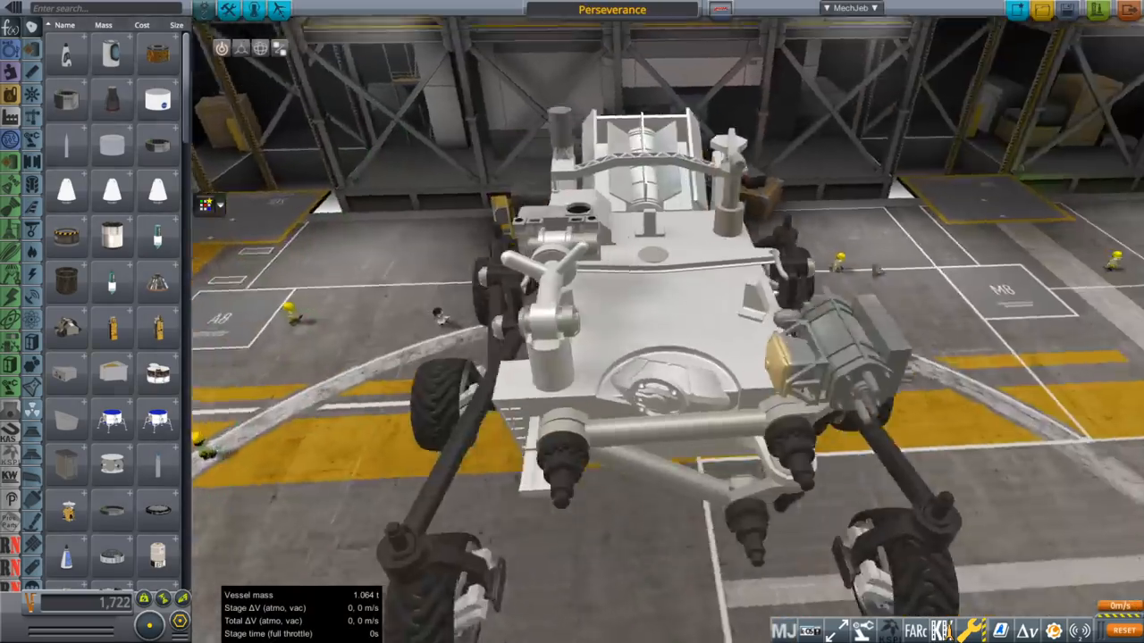
left_click_drag(626, 358, 626, 223)
type("perseverance")
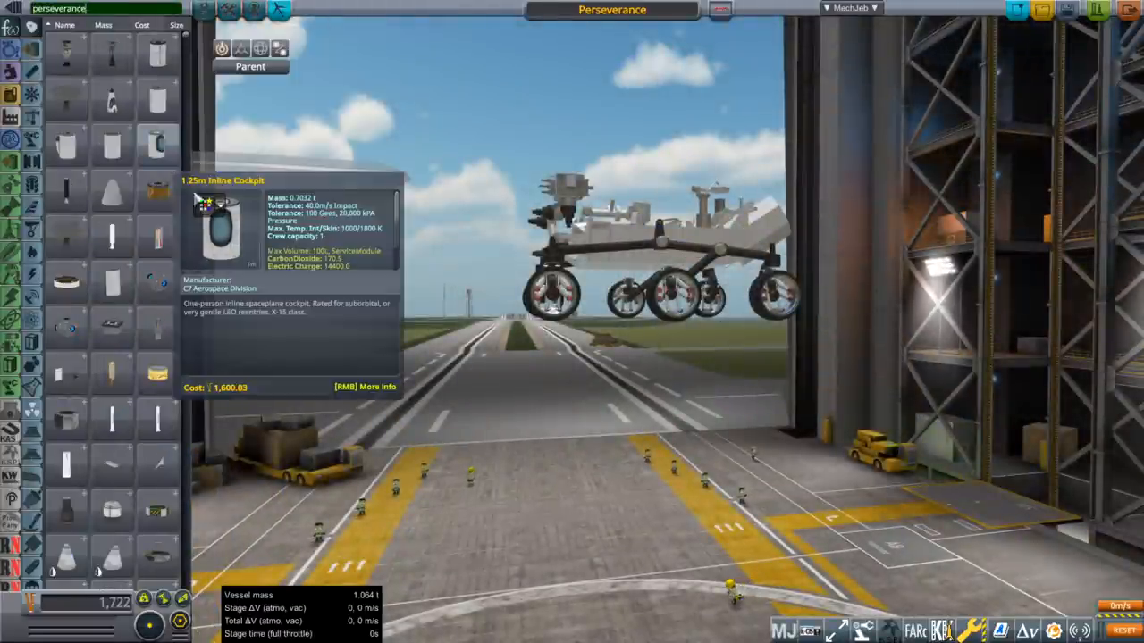
mouse_move(496, 402)
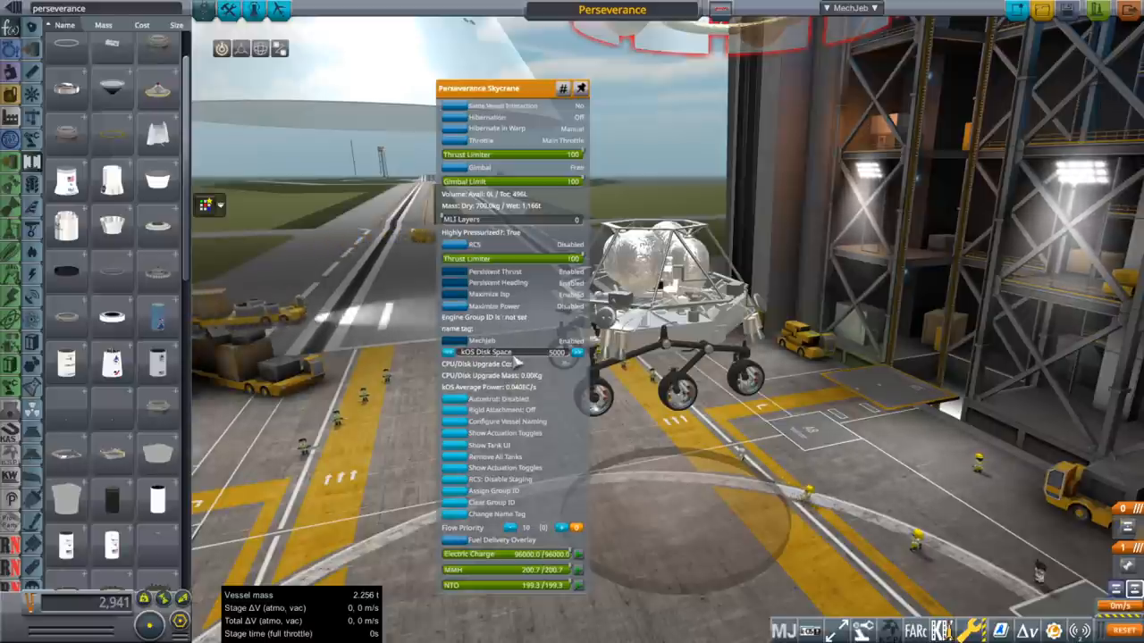
Dismiss the Perseverance Skycrane part action window in the VAB
left_click(580, 88)
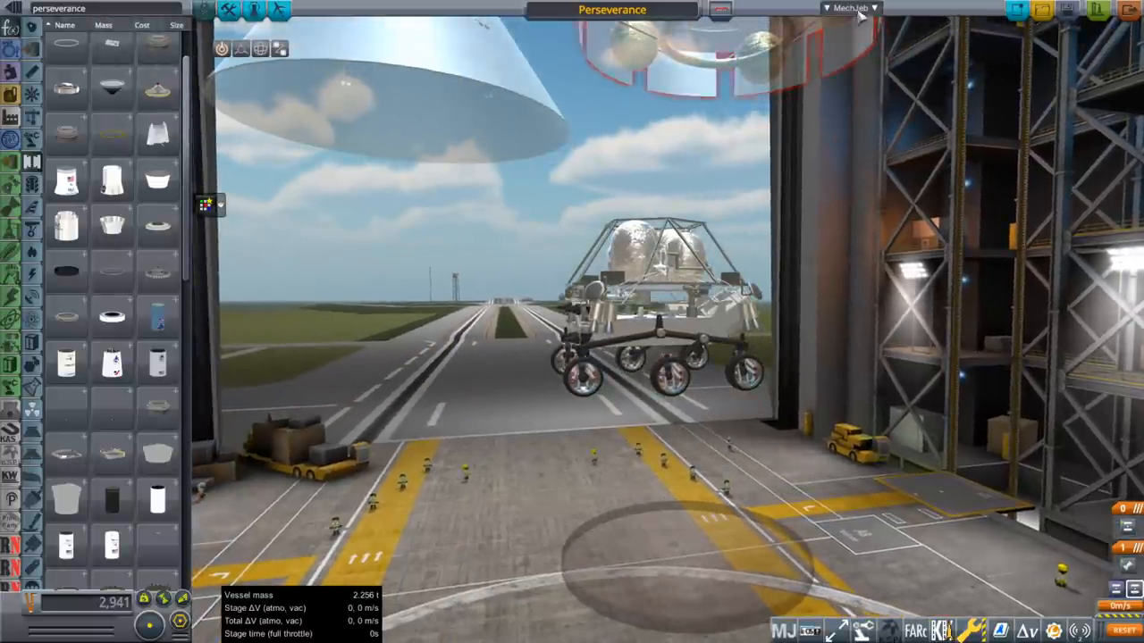
left_click(850, 7)
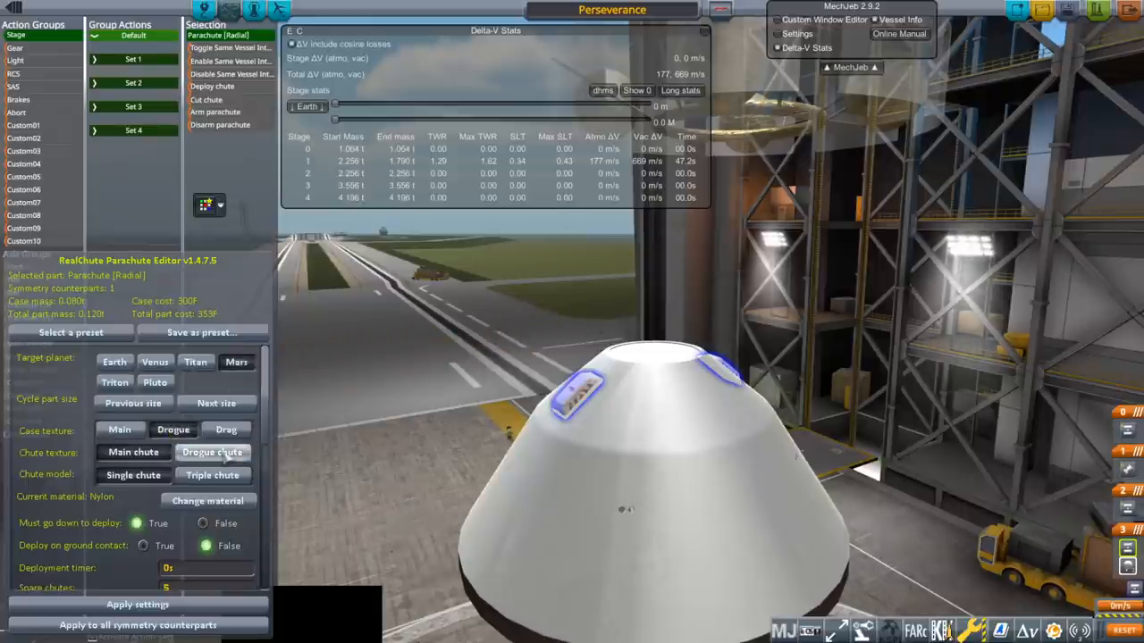
Choose a new parachute material in the RealChute editor's material list
left_click(207, 500)
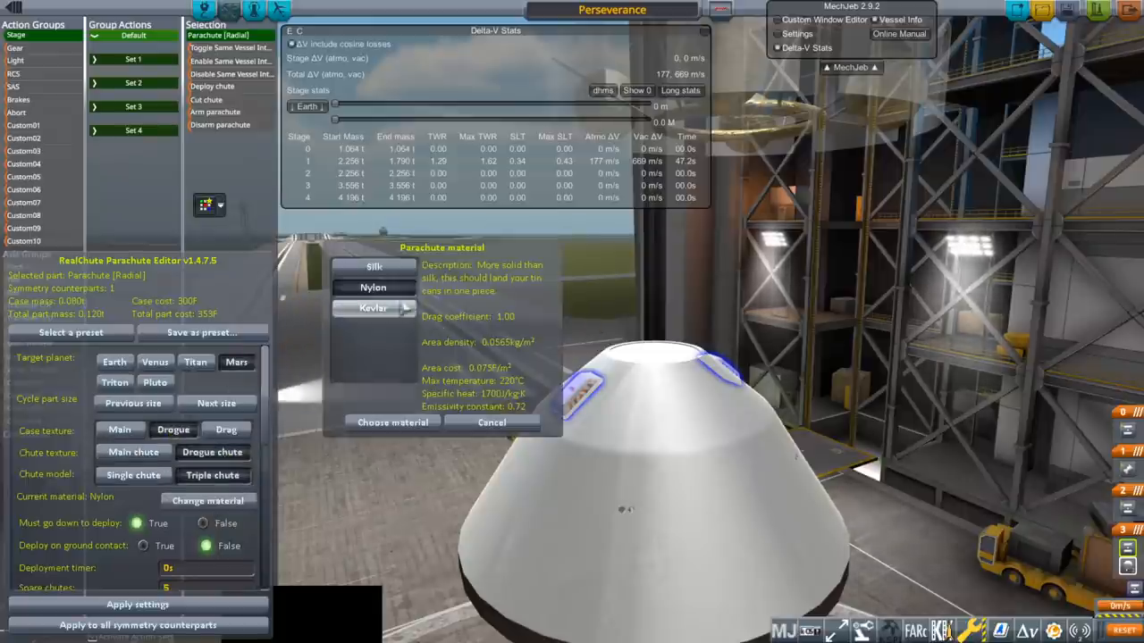
left_click(392, 422)
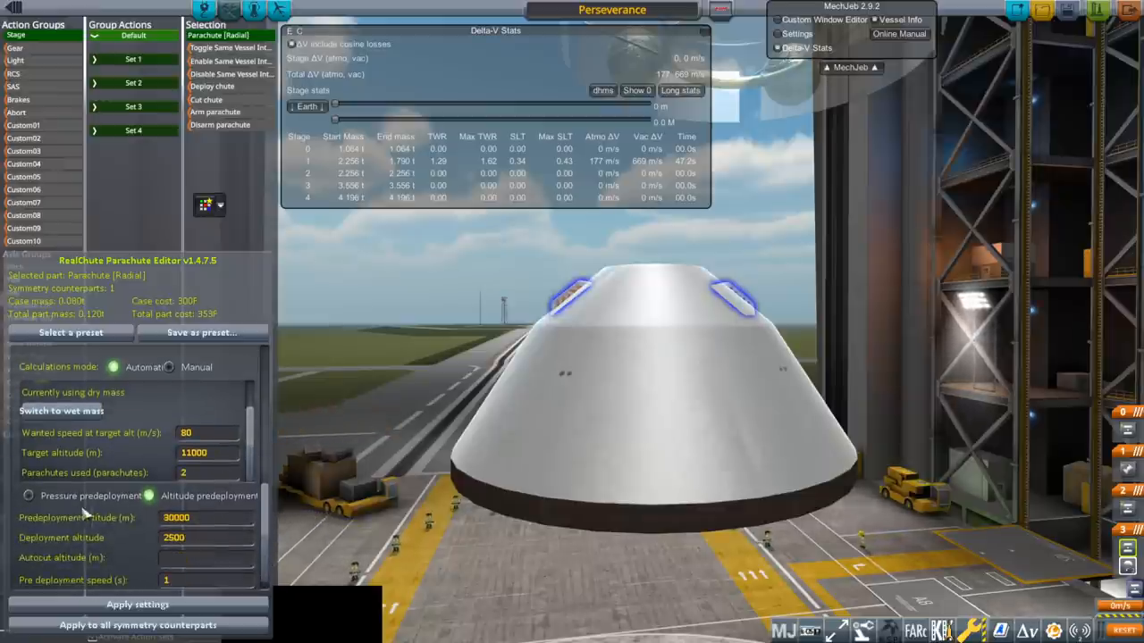
Replace the deployment altitude with 8000 m in RealChute's automatic calculations
triple_click(176, 517)
type("11000")
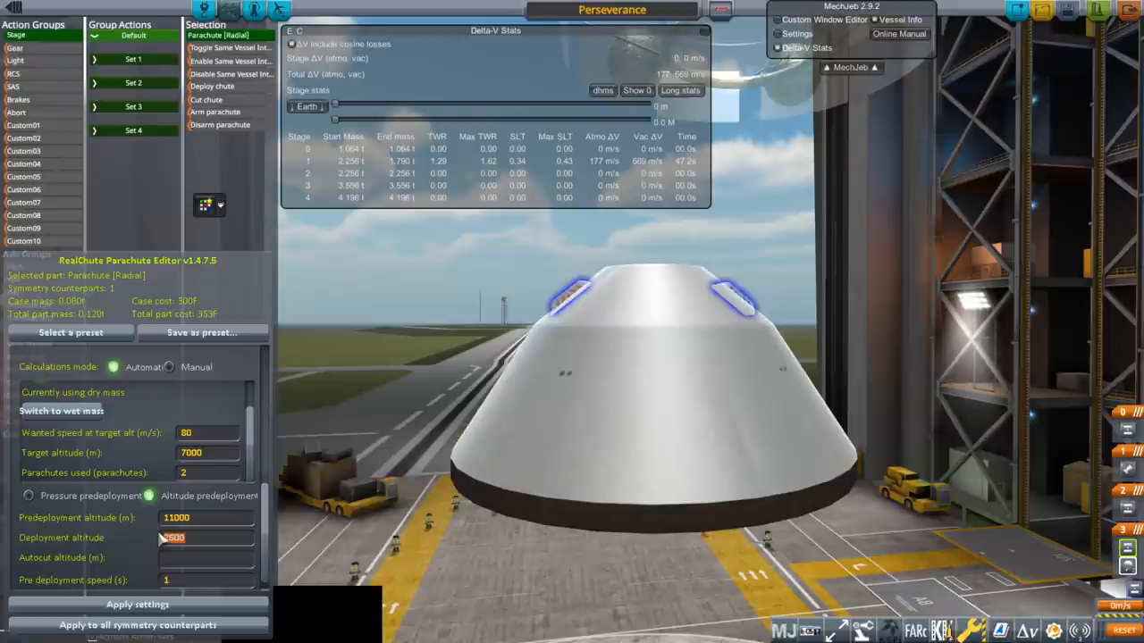
type("8000")
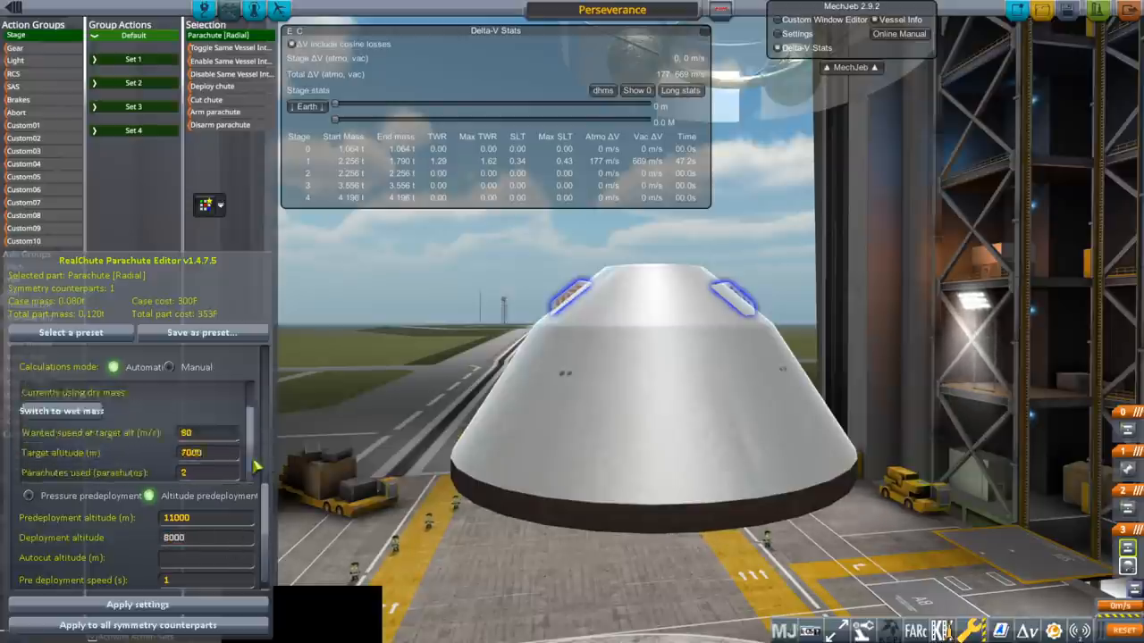
Apply the RealChute parachute settings twice, dismissing each Success popup
left_click(137, 604)
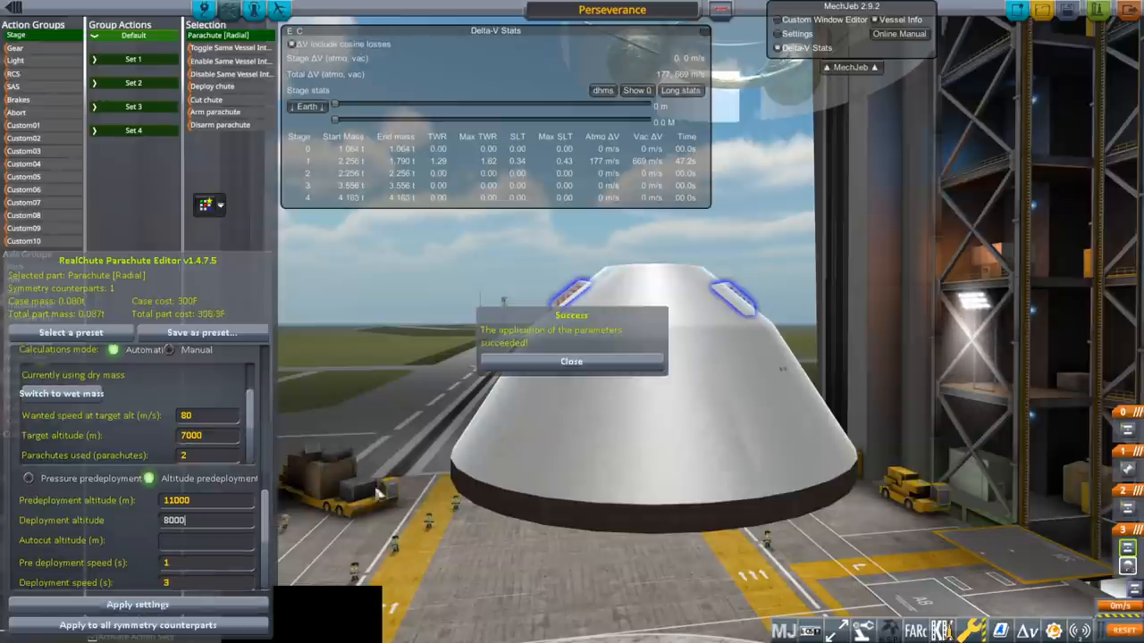
left_click(571, 361)
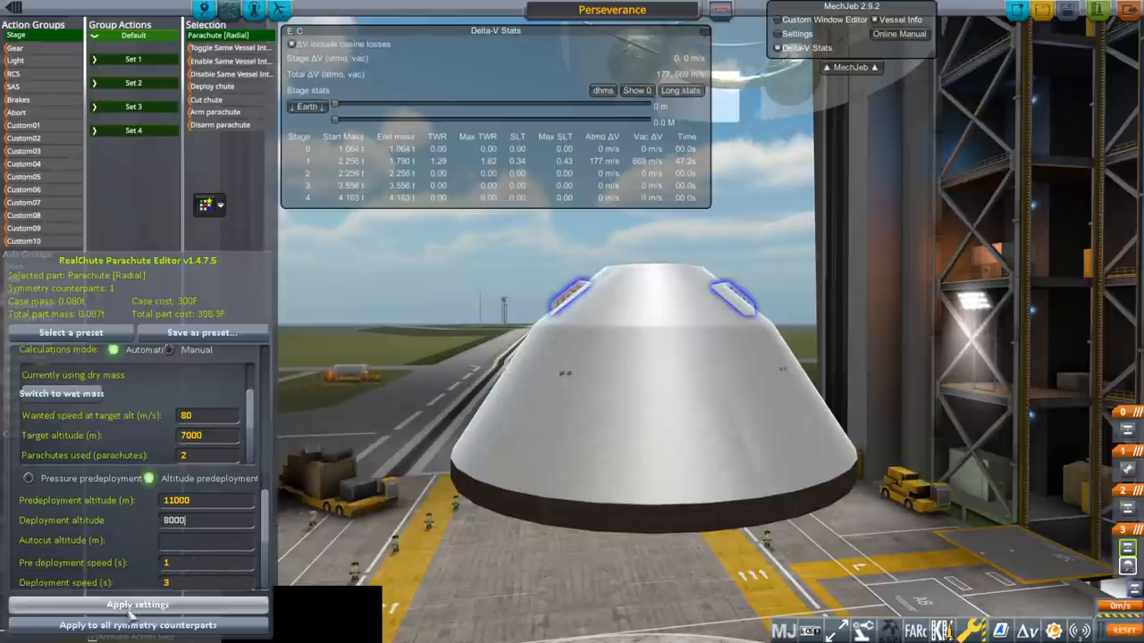
left_click(137, 604)
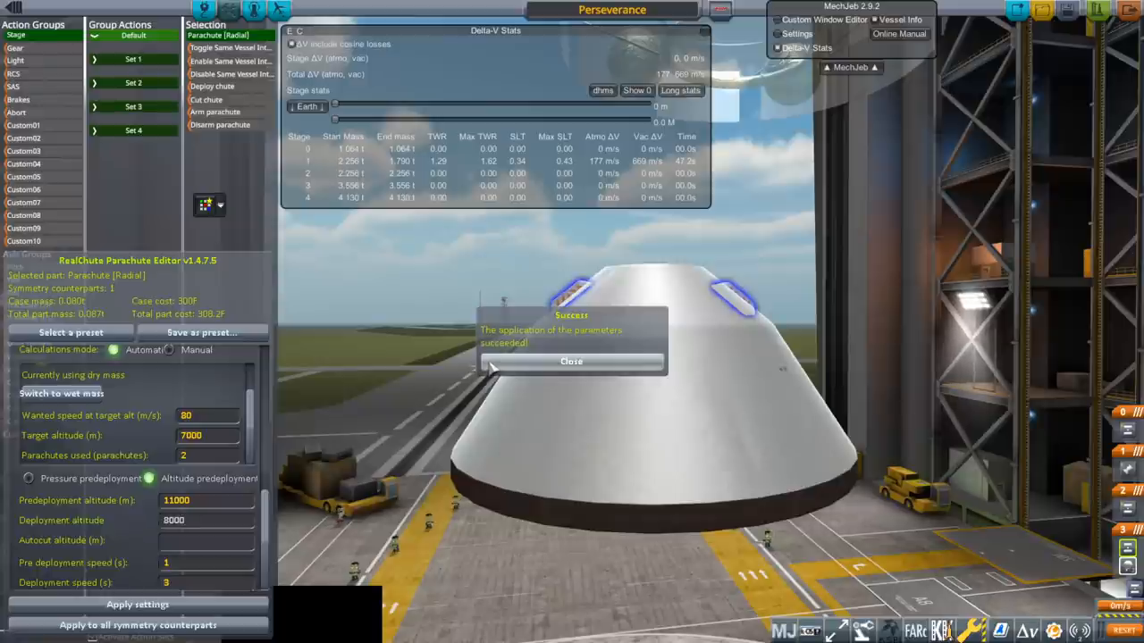
left_click(571, 361)
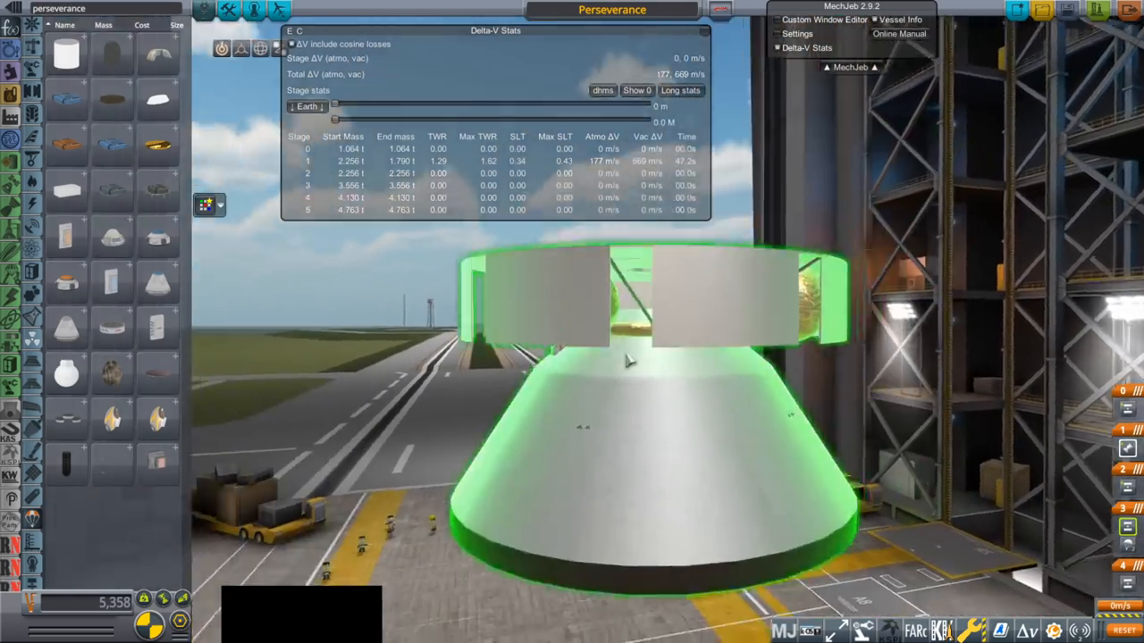
Open the options menu for the cruise ring atop the capsule
right_click(625, 366)
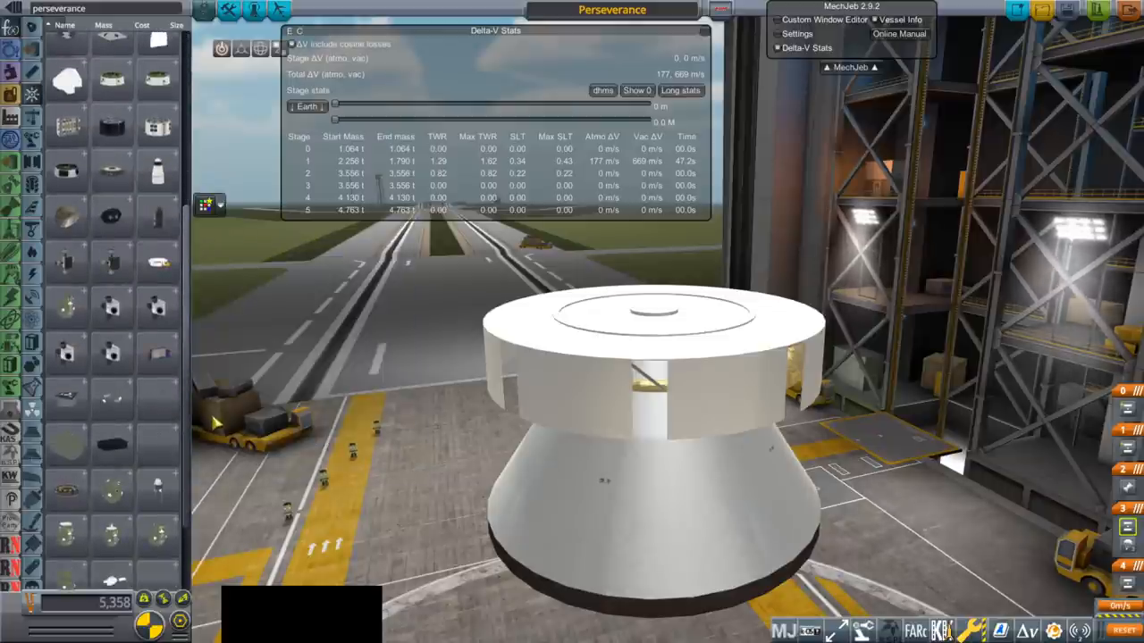
mouse_move(112, 353)
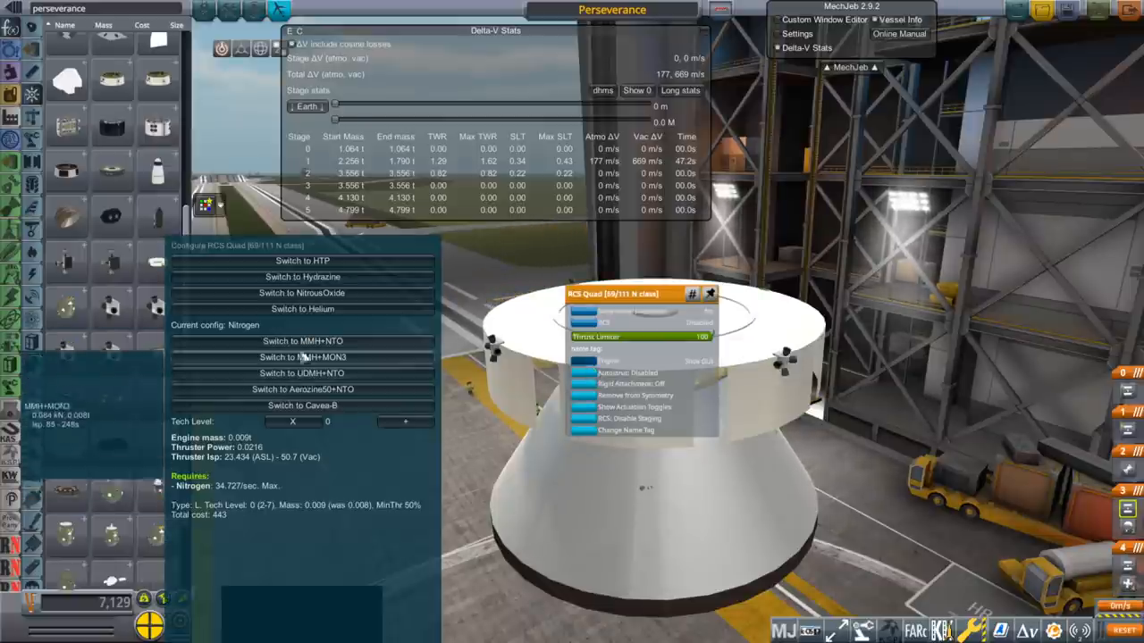
Switch the RCS Quad thrusters to MMH+NTO propellant
left_click(302, 340)
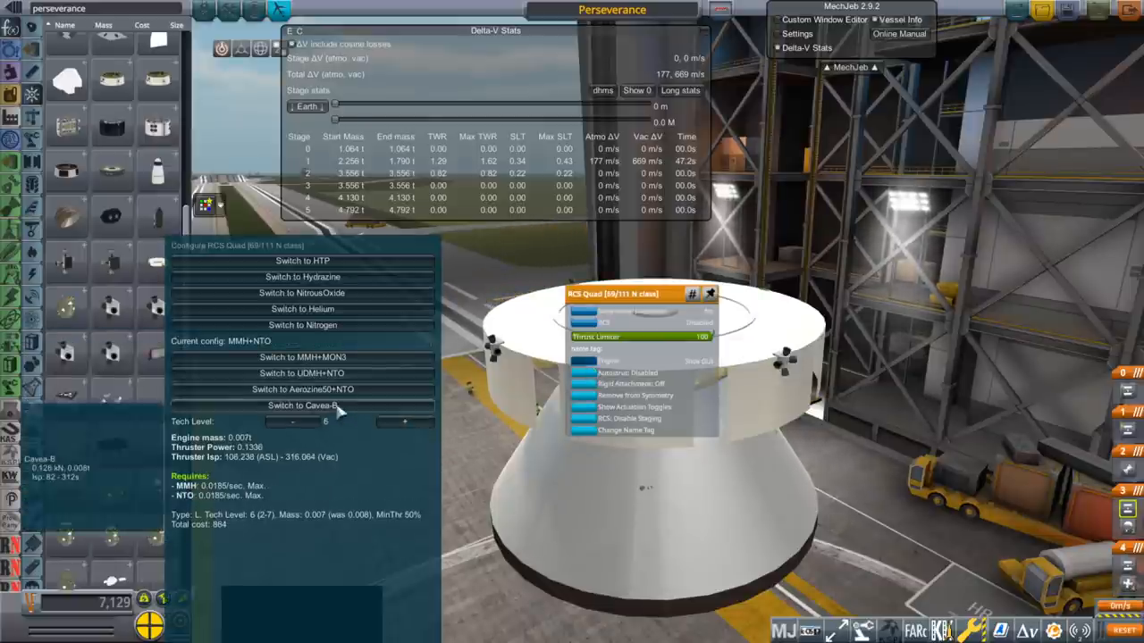
left_click(403, 421)
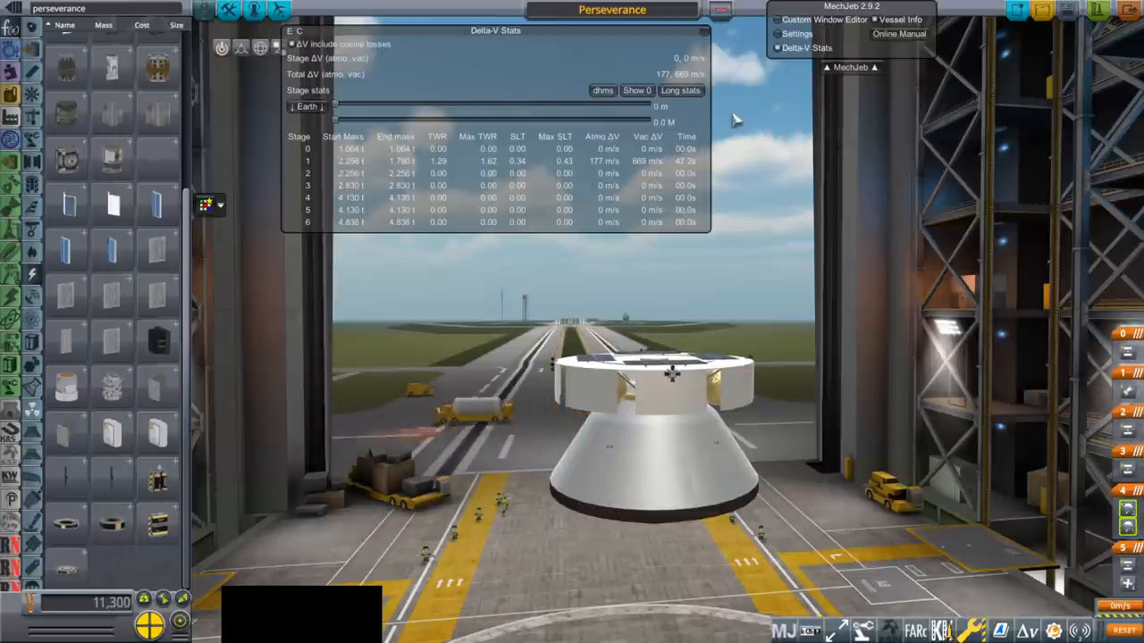
Search the parts list for 'atlas v' to find the Atlas V booster
left_click(805, 47)
type("atlas")
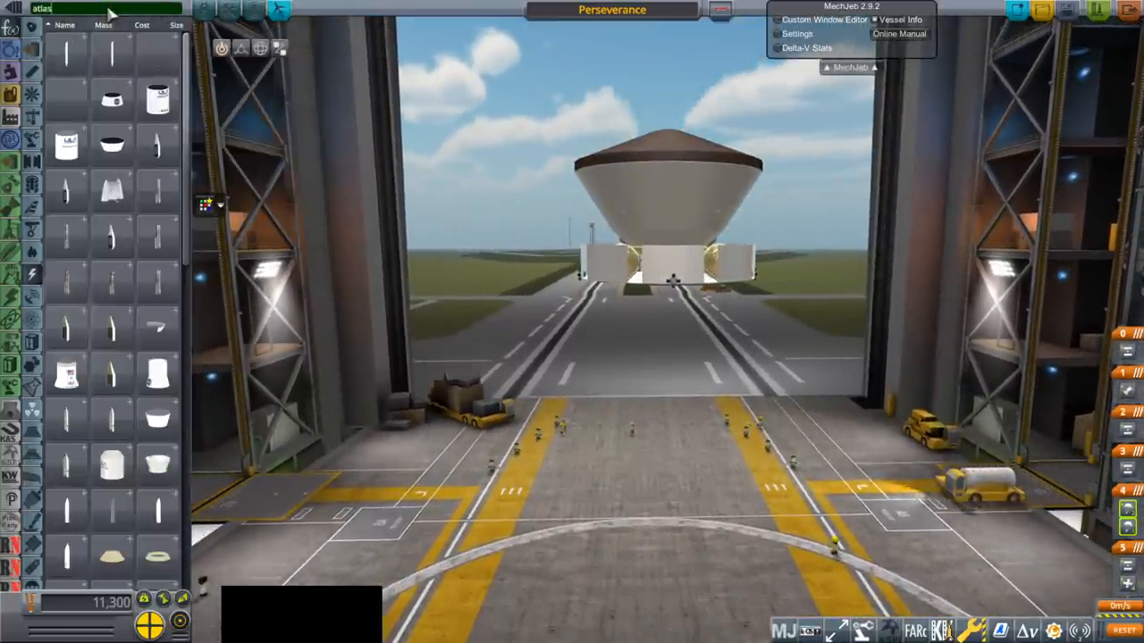
type("v")
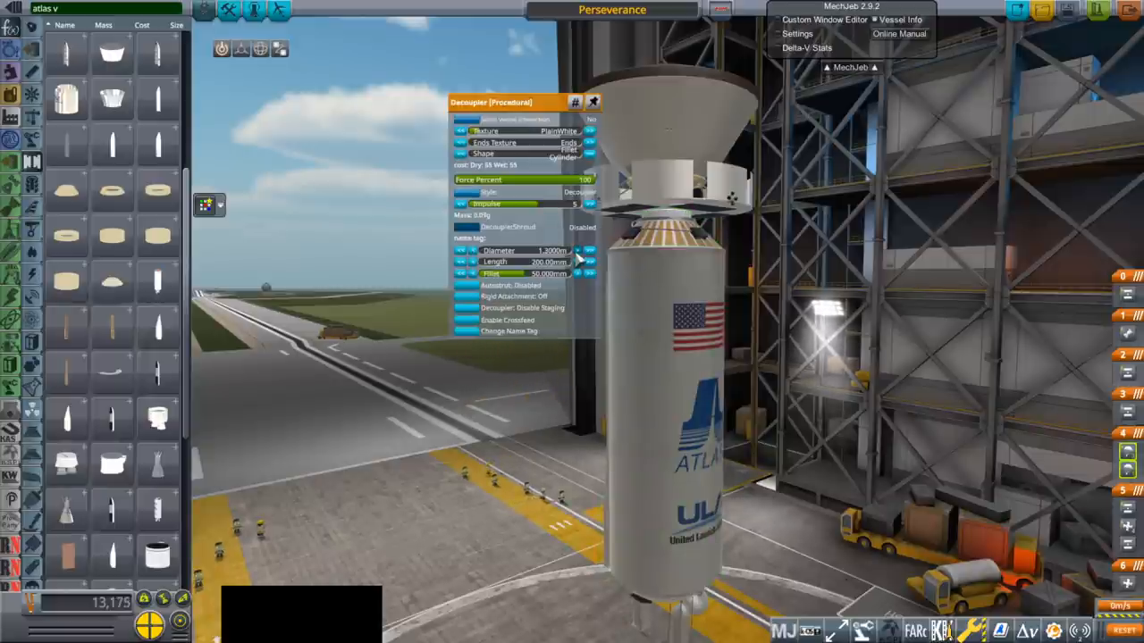
Select the procedural decoupler beneath the spacecraft to resize it
left_click(589, 256)
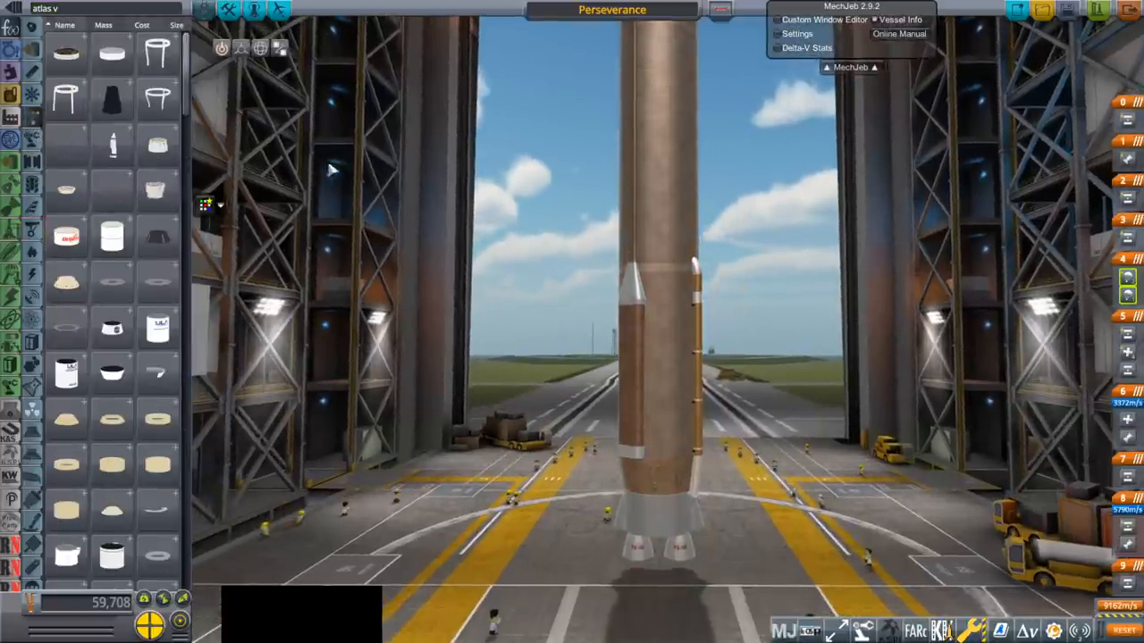
mouse_move(67, 188)
type("aj")
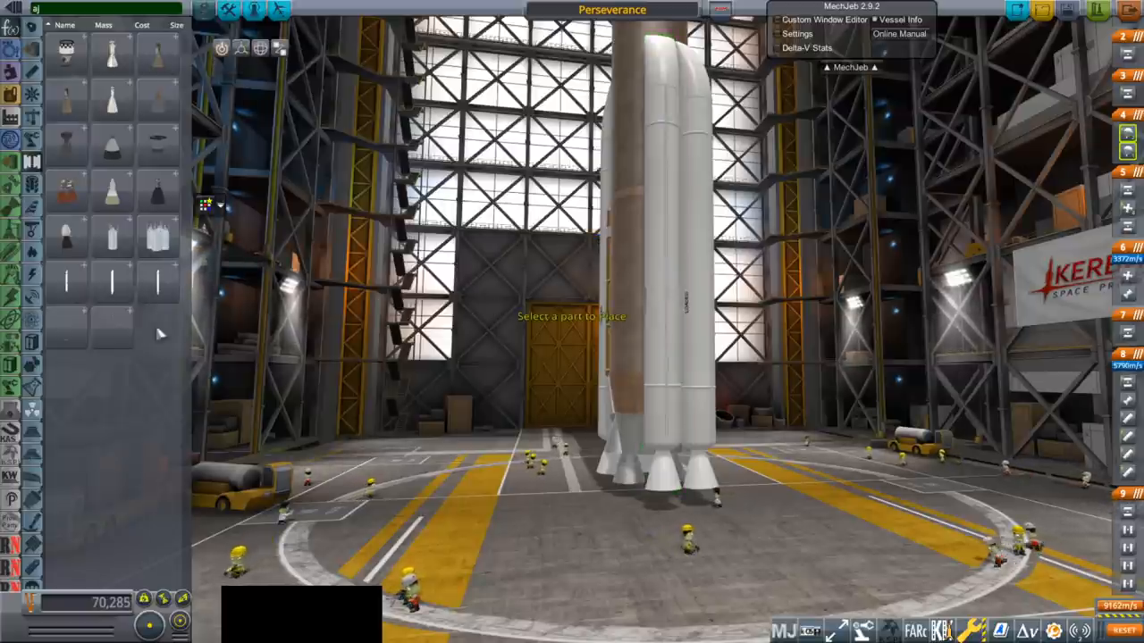
mouse_move(111, 326)
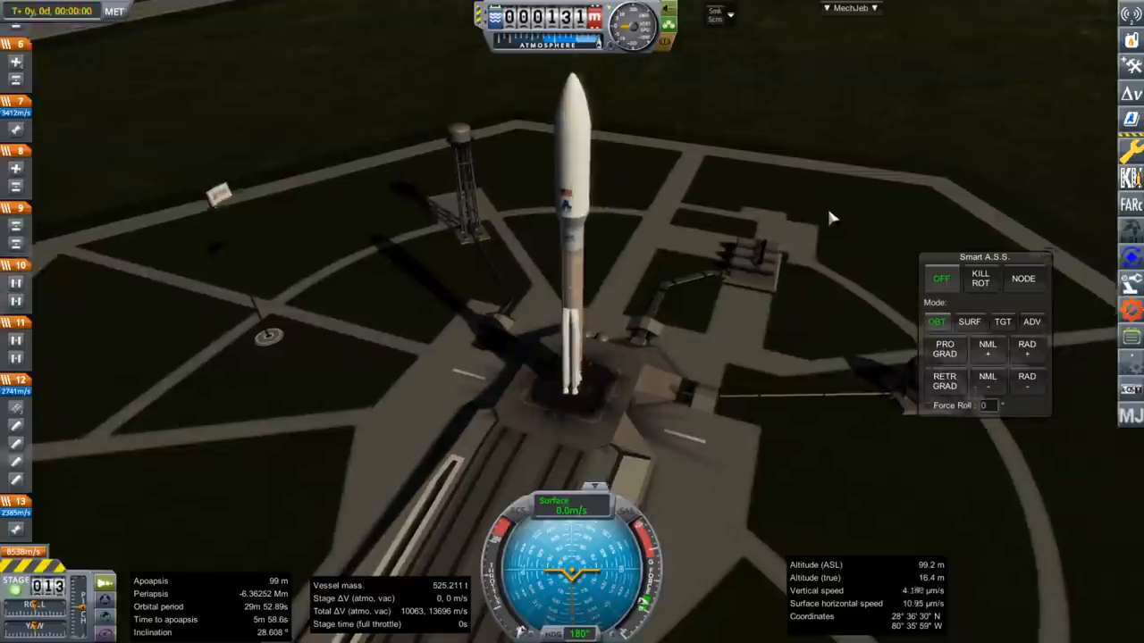
Pause the flight and open the game difficulty settings
key("Escape")
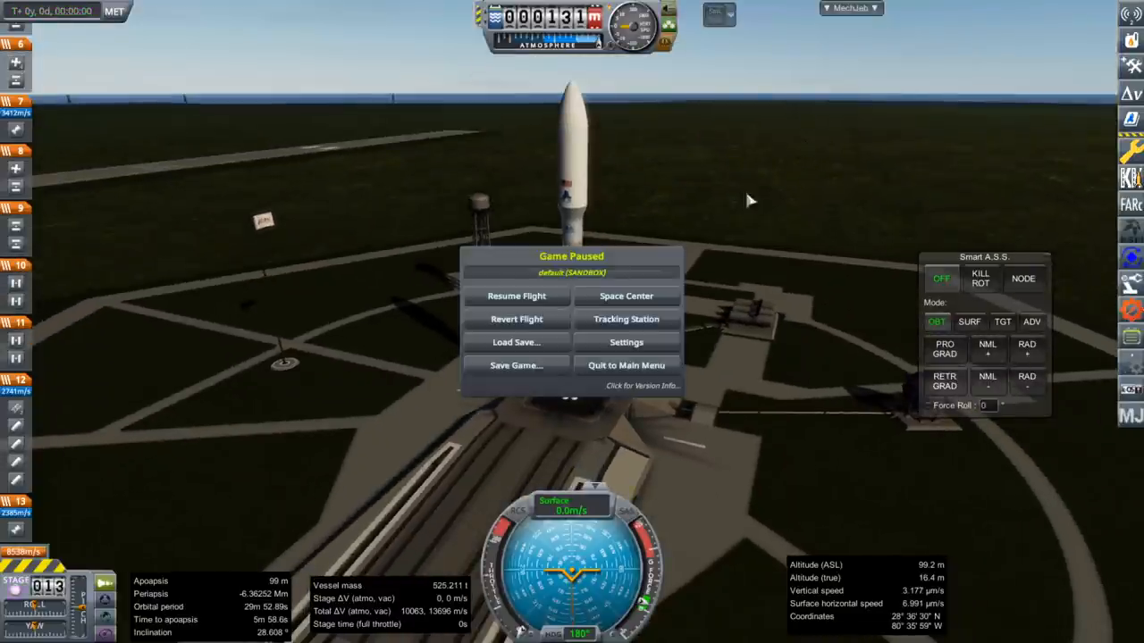
left_click(625, 342)
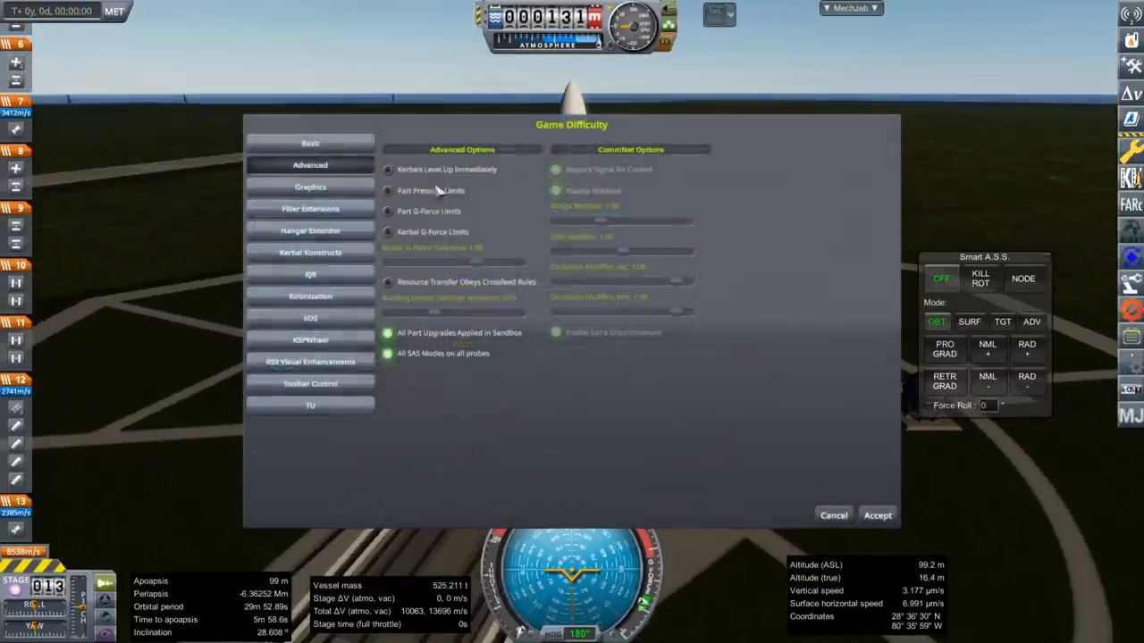
mouse_move(451, 246)
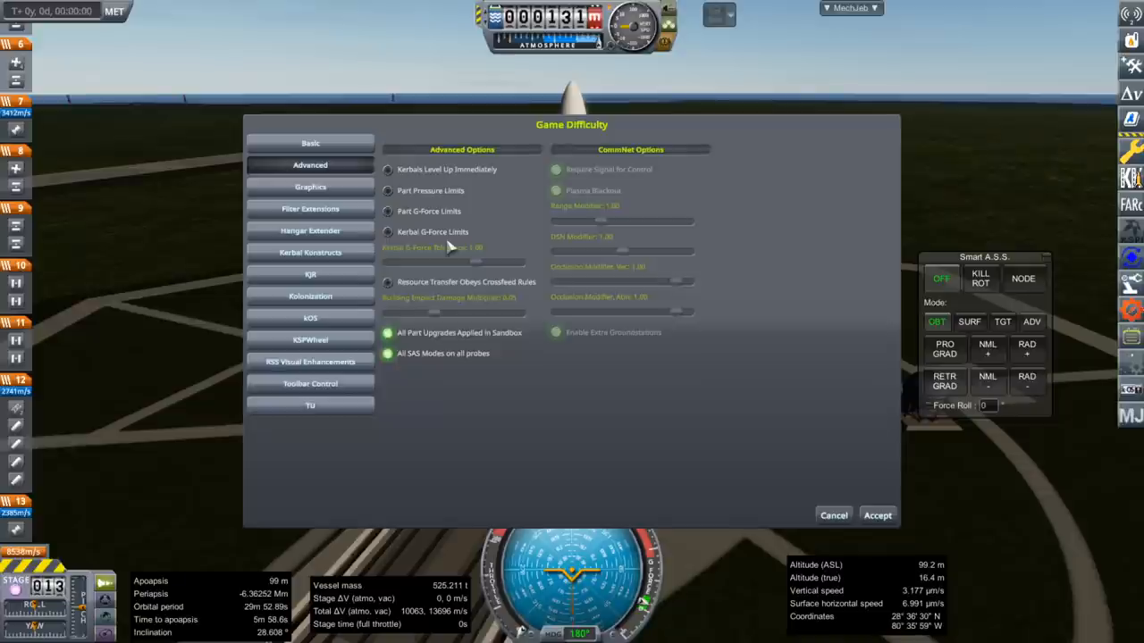
mouse_move(835, 503)
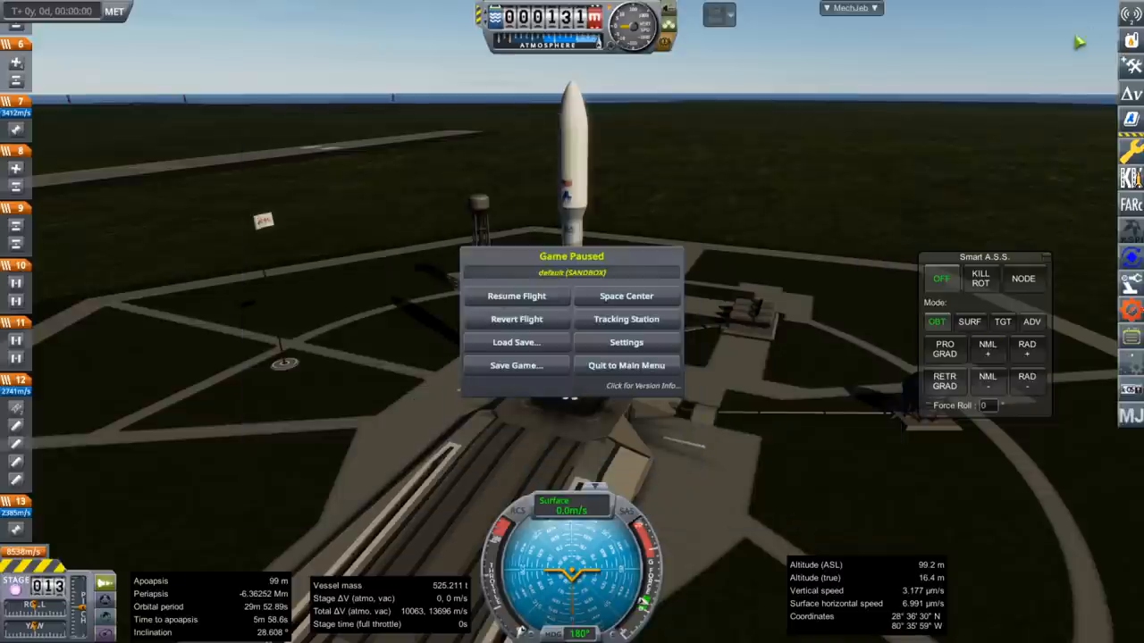
Resume the flight from the pause menu
left_click(516, 296)
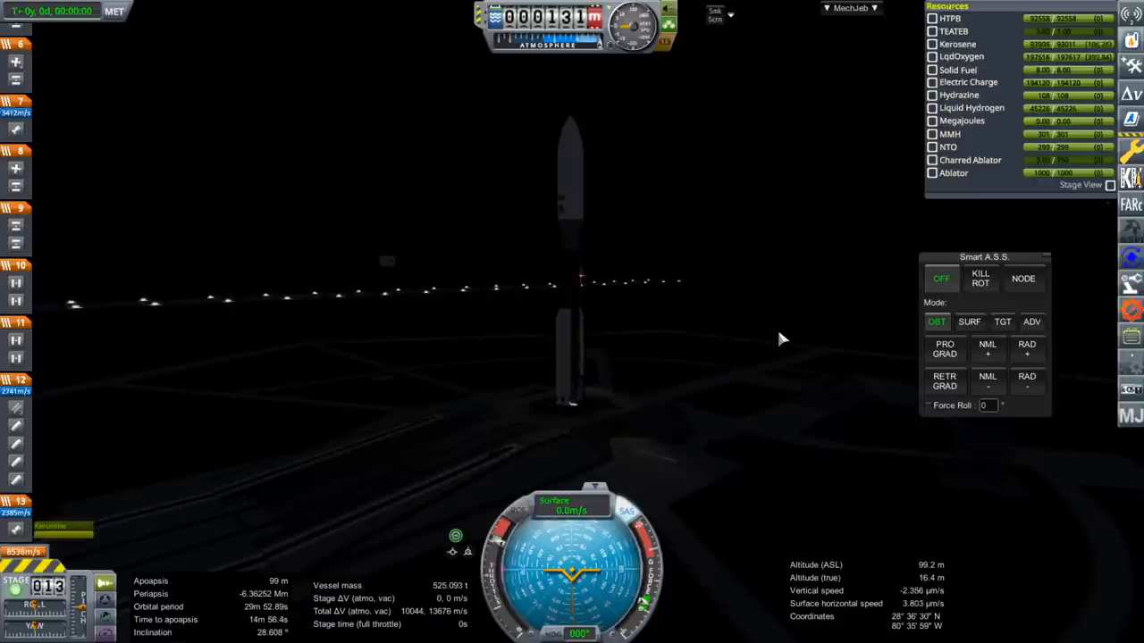
Launch the Atlas V and dismiss the spent AJ-60A booster's part window
key("space")
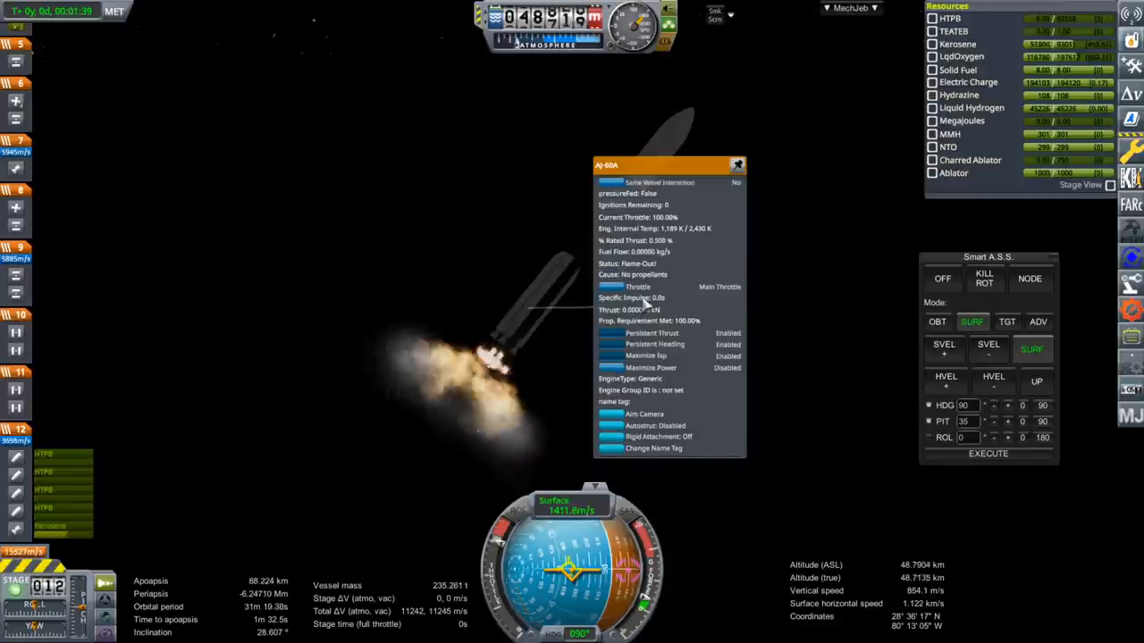
left_click(736, 164)
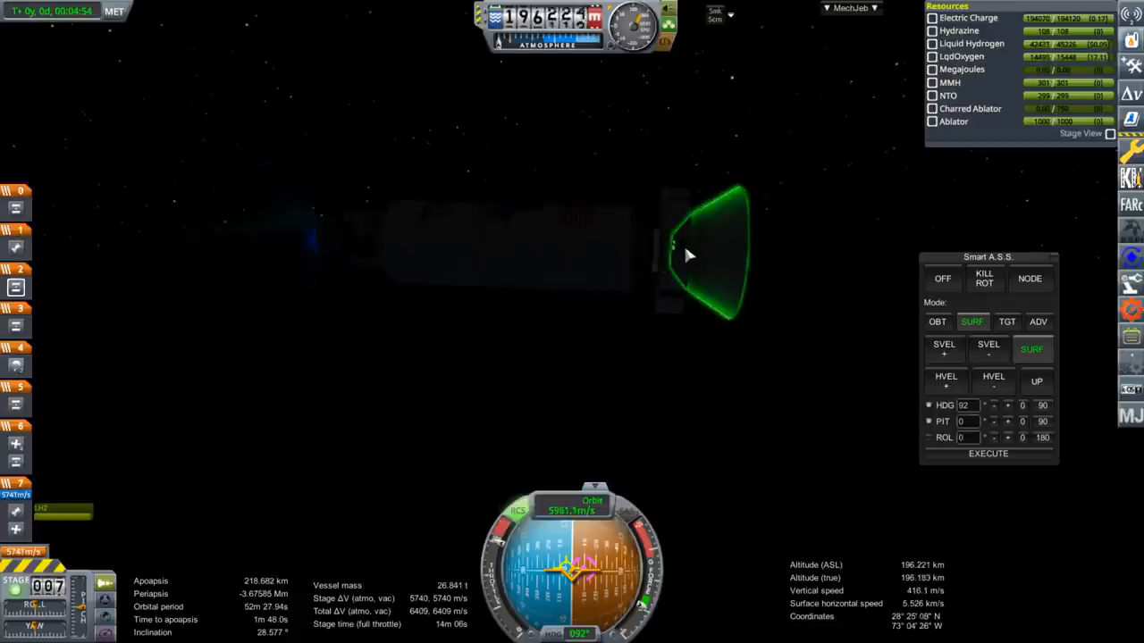
View and close the Perseverance Cruise Stage's part menu
right_click(688, 254)
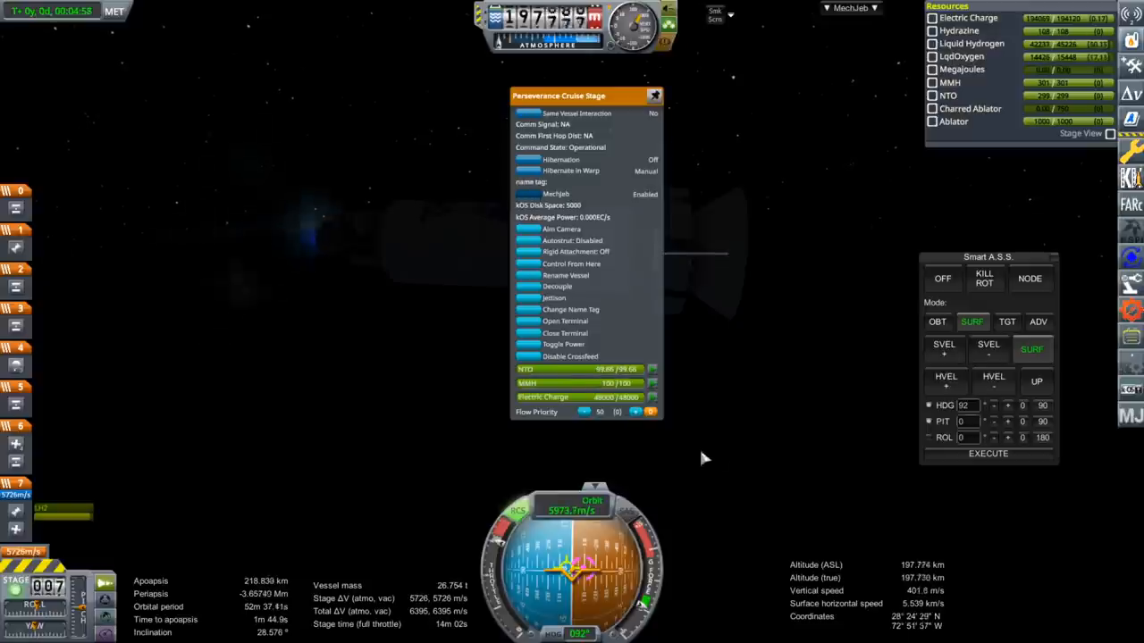
left_click(654, 96)
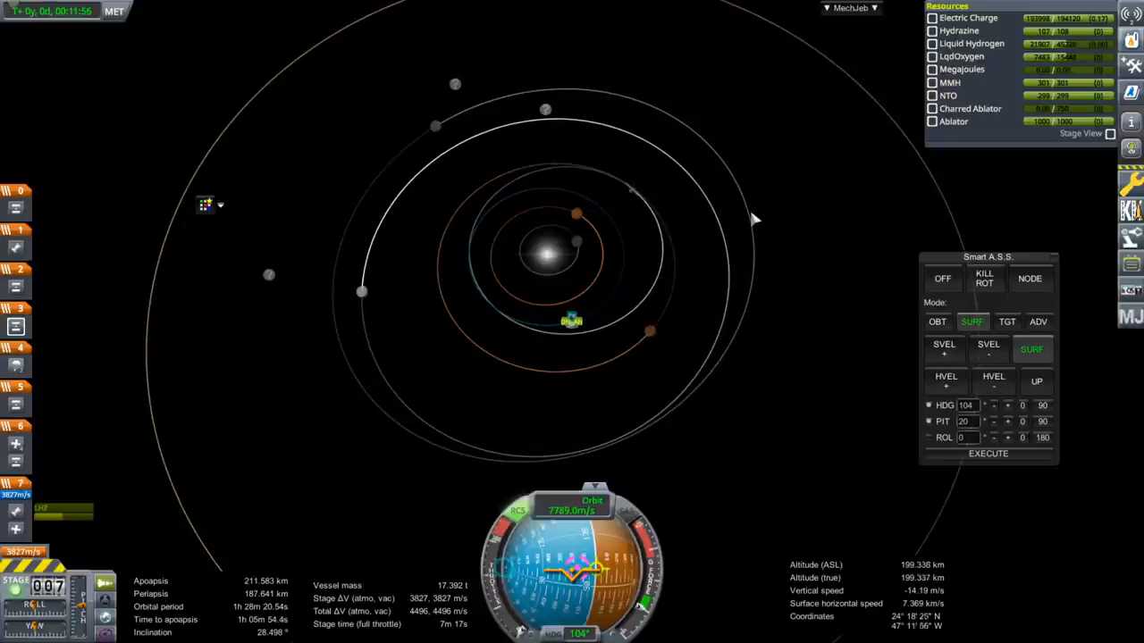
Set Mars as the target in map view and show MechJeb's module list
right_click(746, 342)
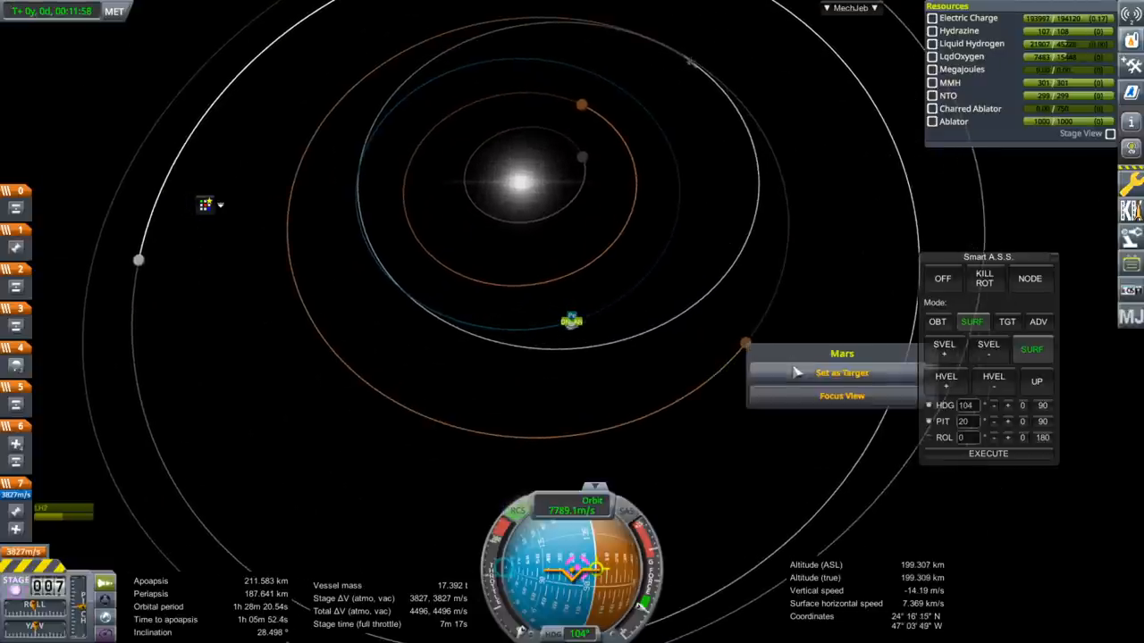
left_click(841, 373)
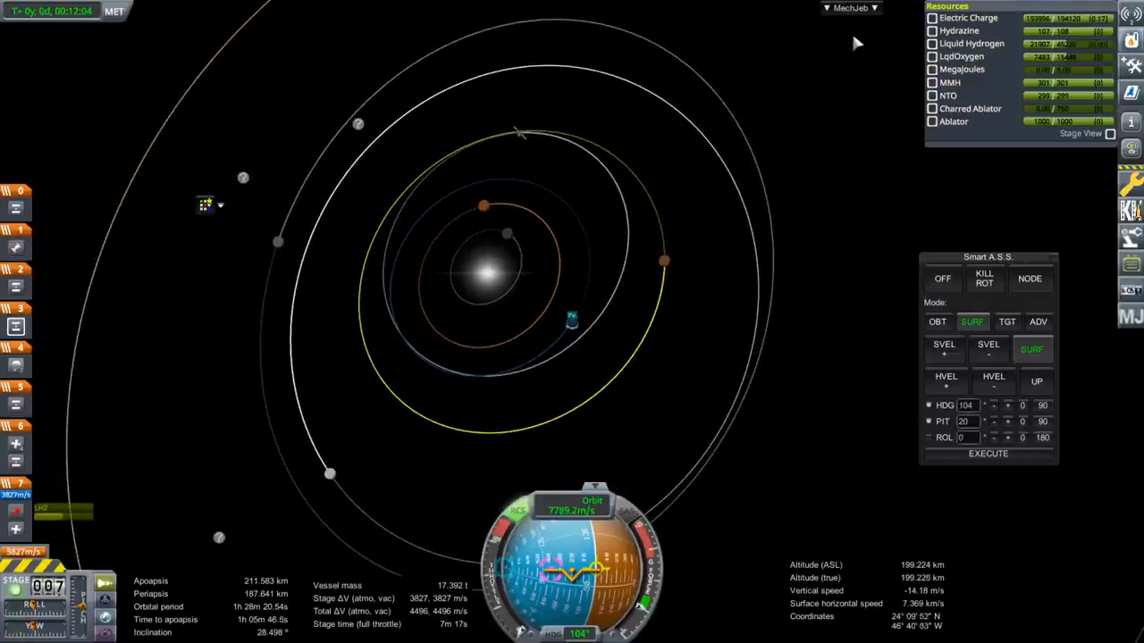
left_click(850, 8)
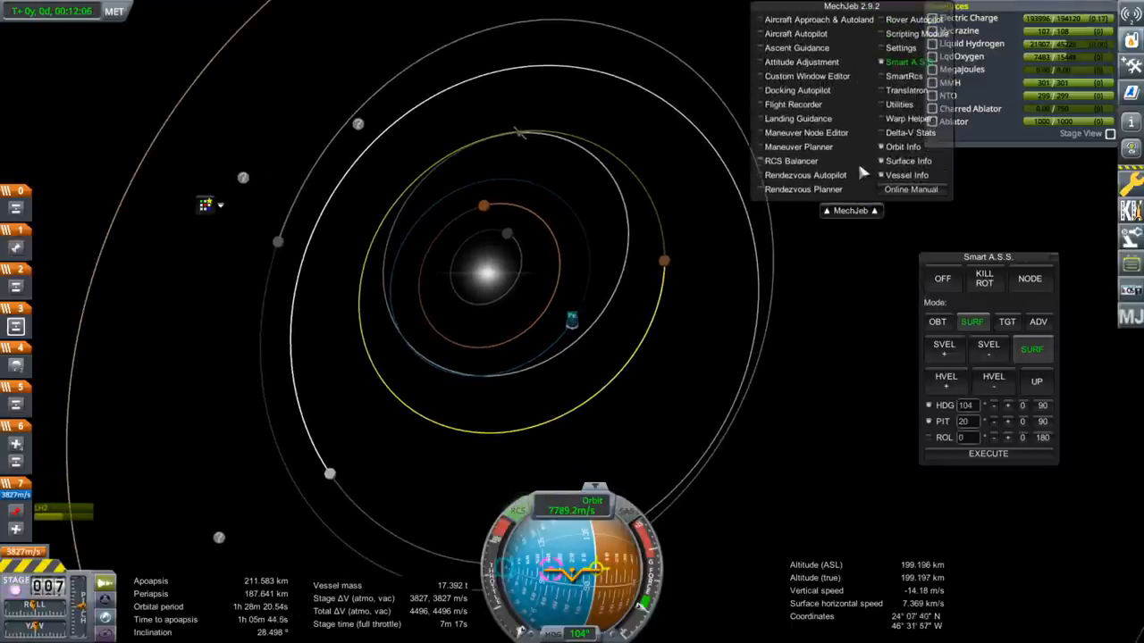
mouse_move(818, 236)
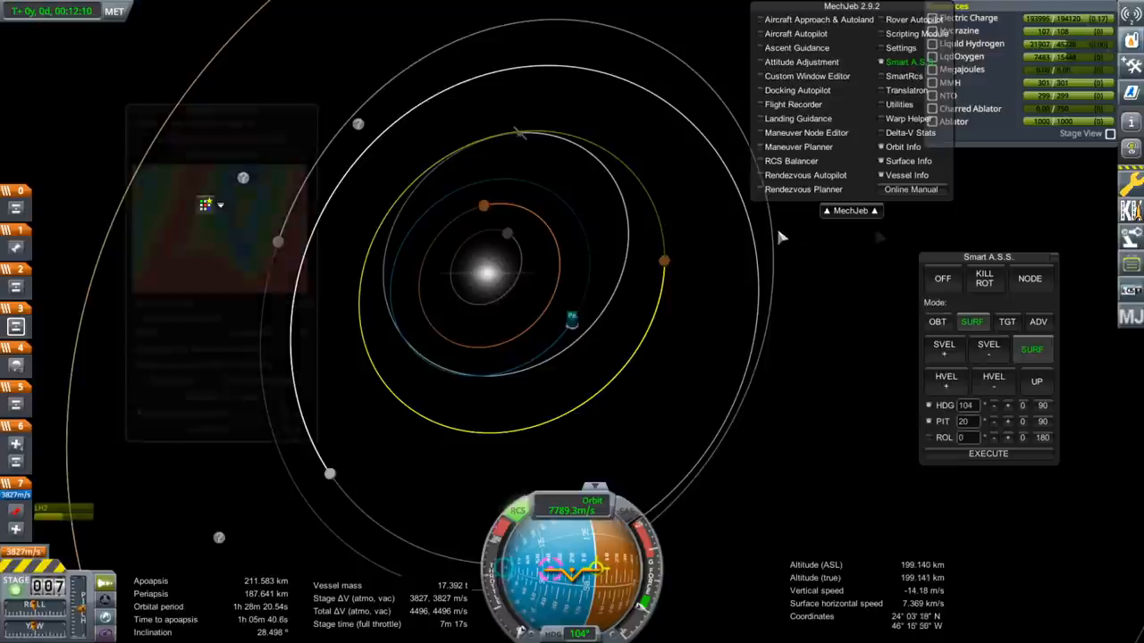
Create a porkchop-planned Mars transfer node of about 3718.8 m/s in MechJeb's Maneuver Planner
left_click(798, 146)
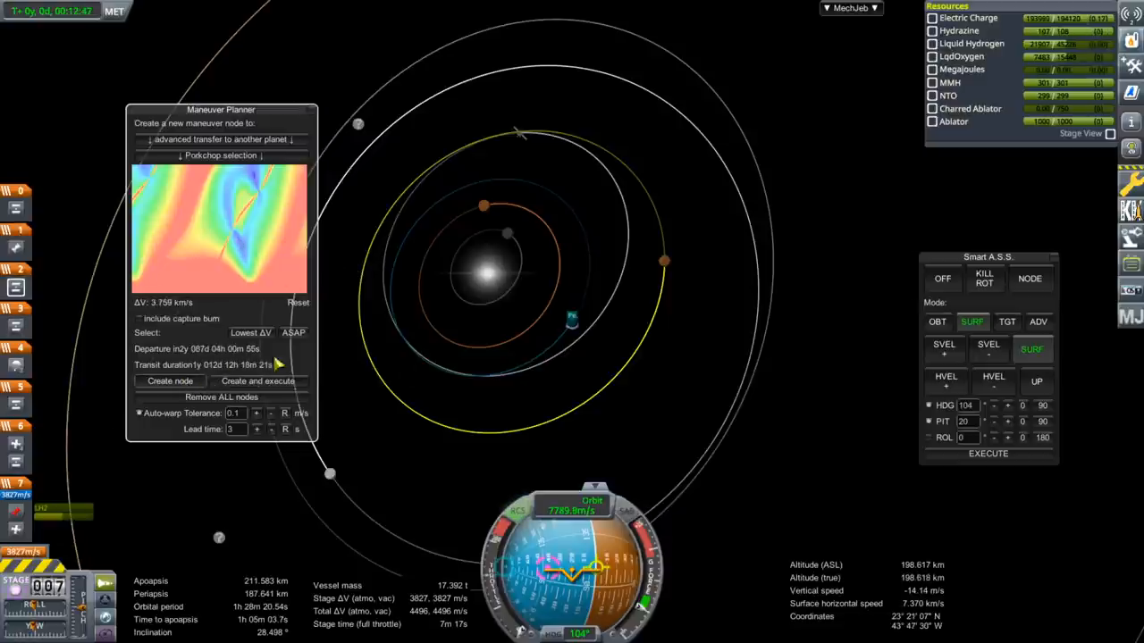
left_click(170, 380)
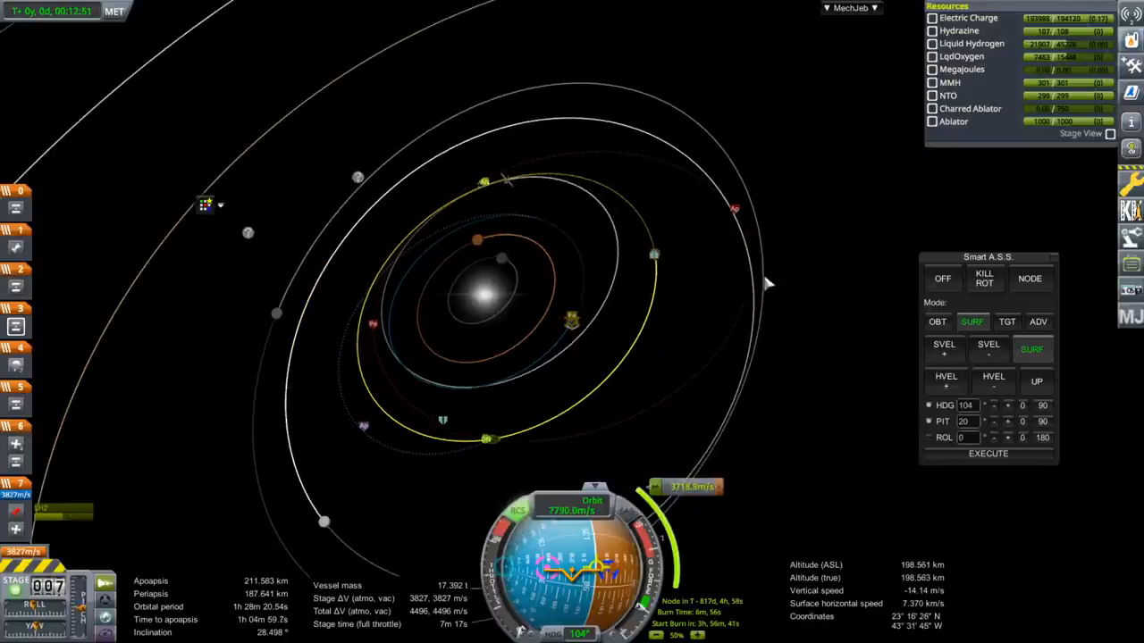
Pause the game and resume the flight
key("Escape")
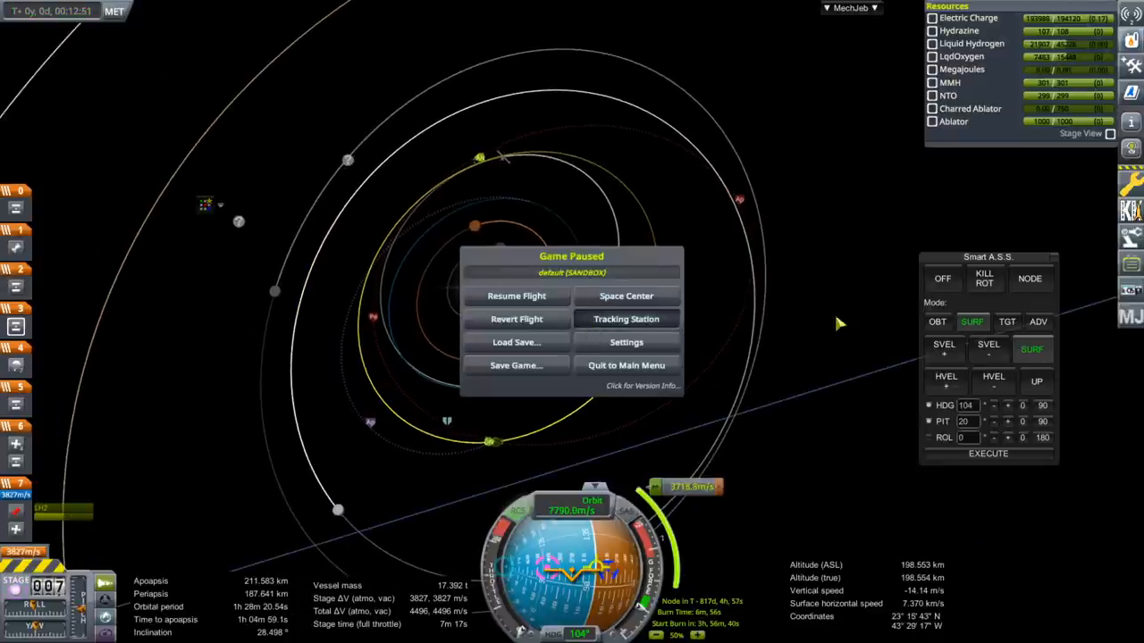
left_click(516, 296)
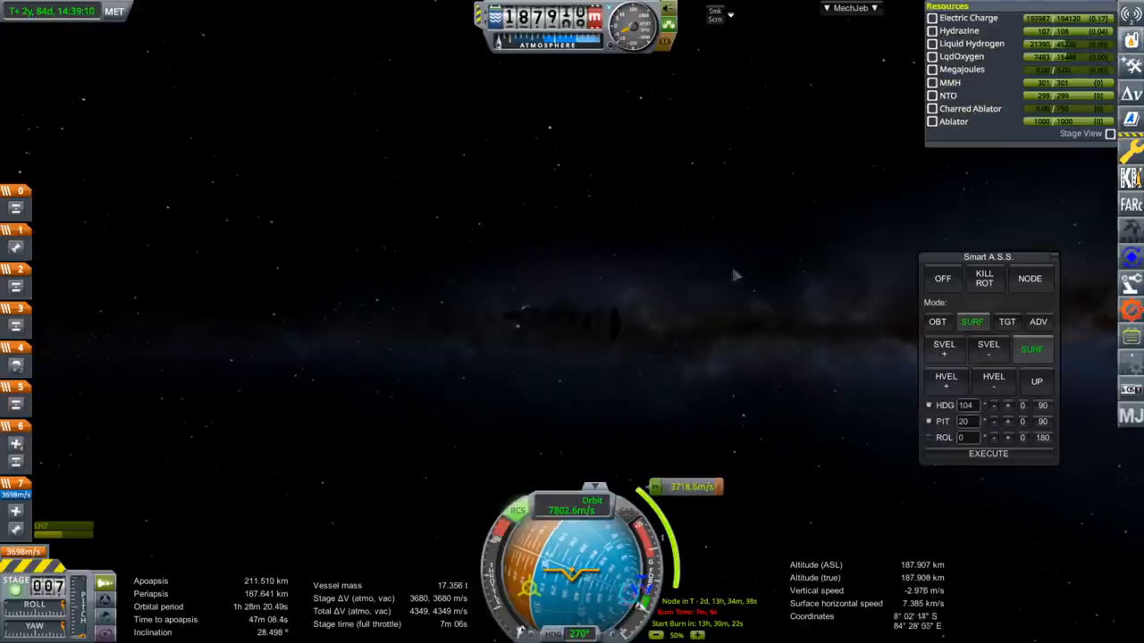
mouse_move(774, 188)
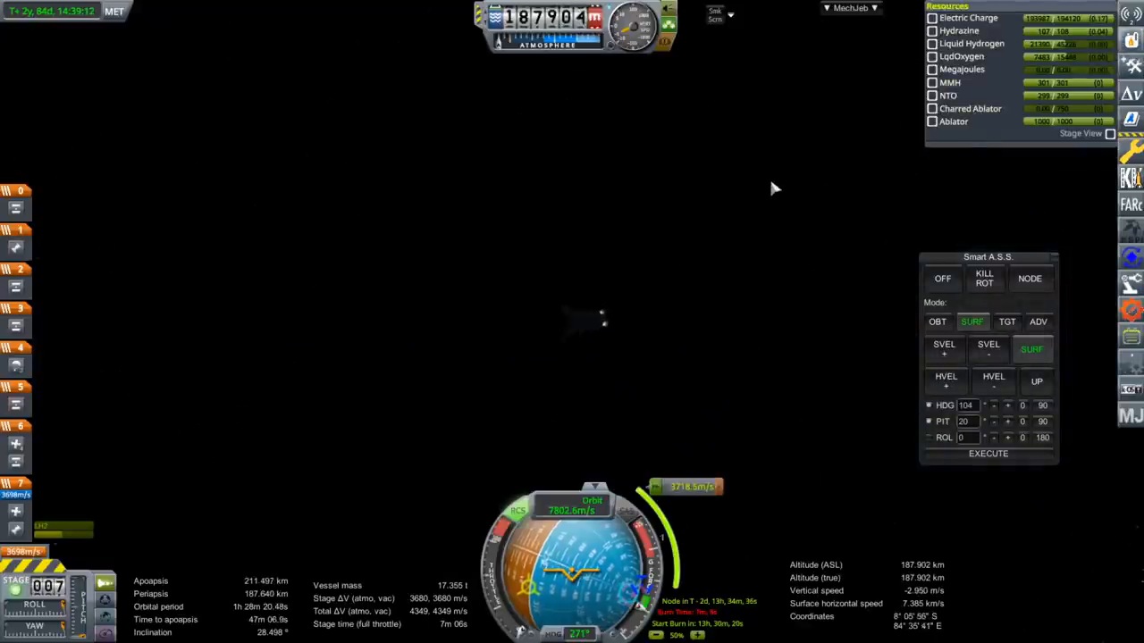
Turn Smart A.S.S. attitude hold off and reopen MechJeb's module list
left_click(941, 278)
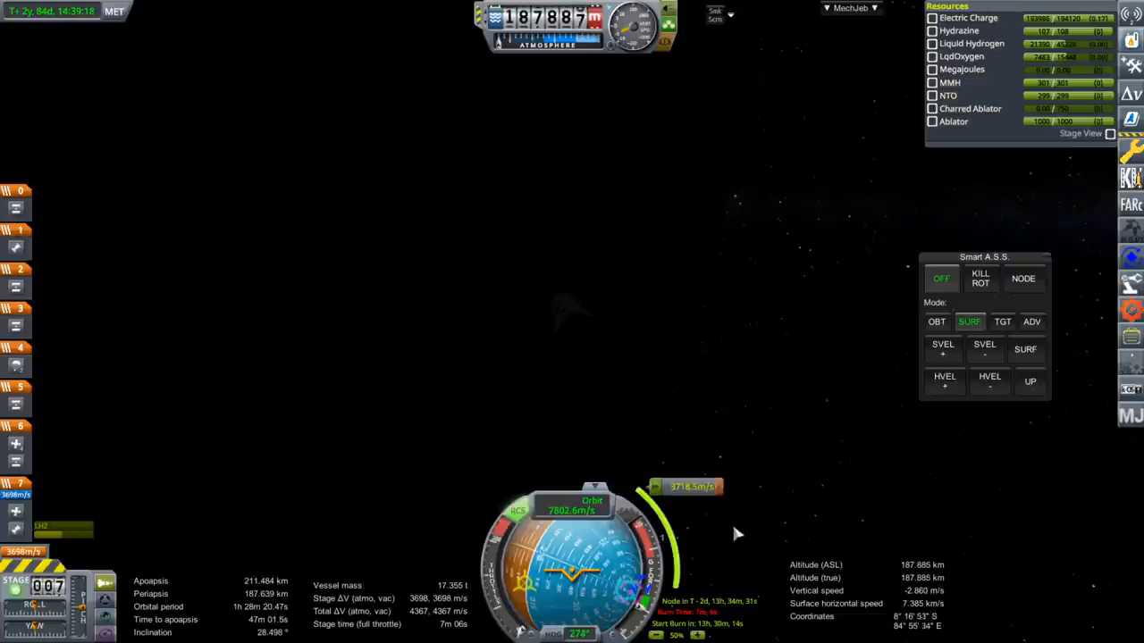
left_click(850, 8)
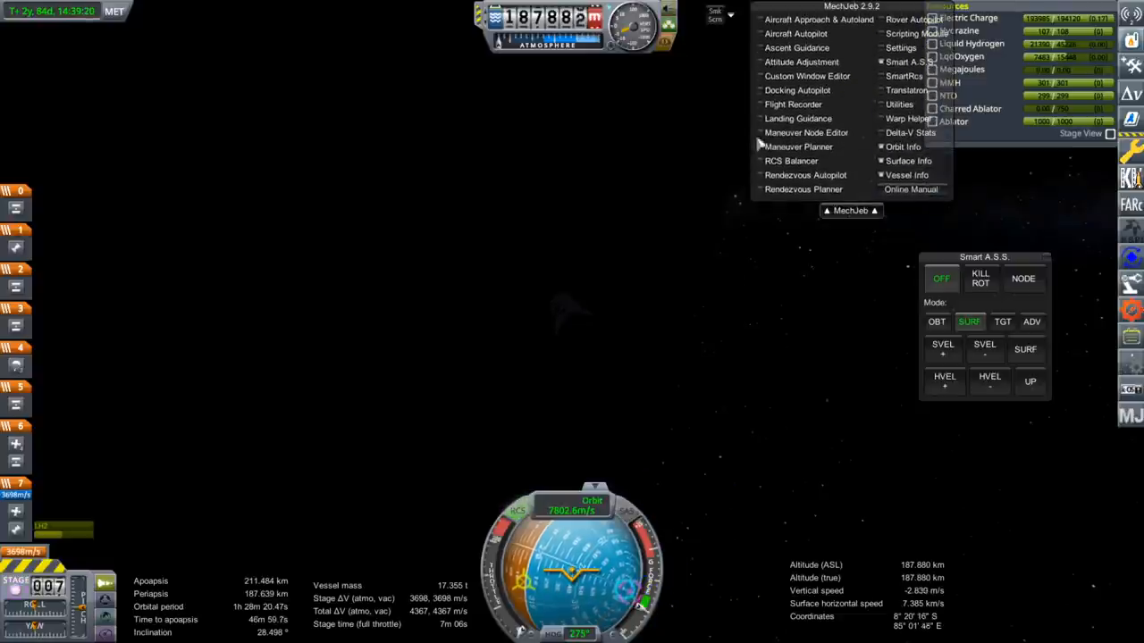
Create an ASAP Mars transfer node of about 3.7 km/s in the Maneuver Planner
left_click(797, 145)
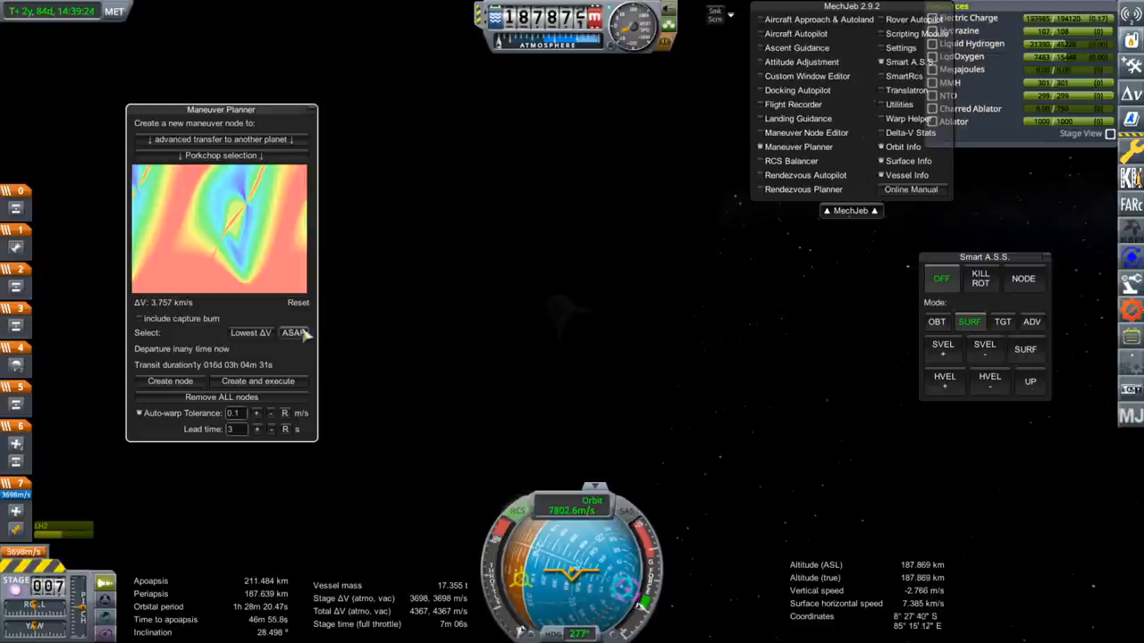
left_click(169, 380)
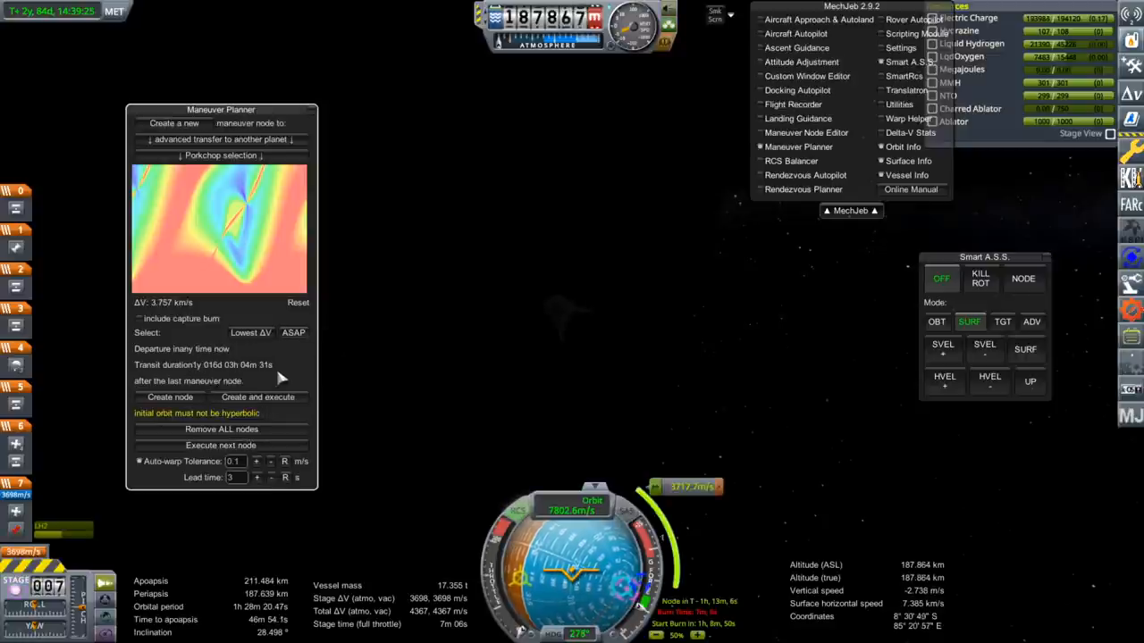
mouse_move(367, 145)
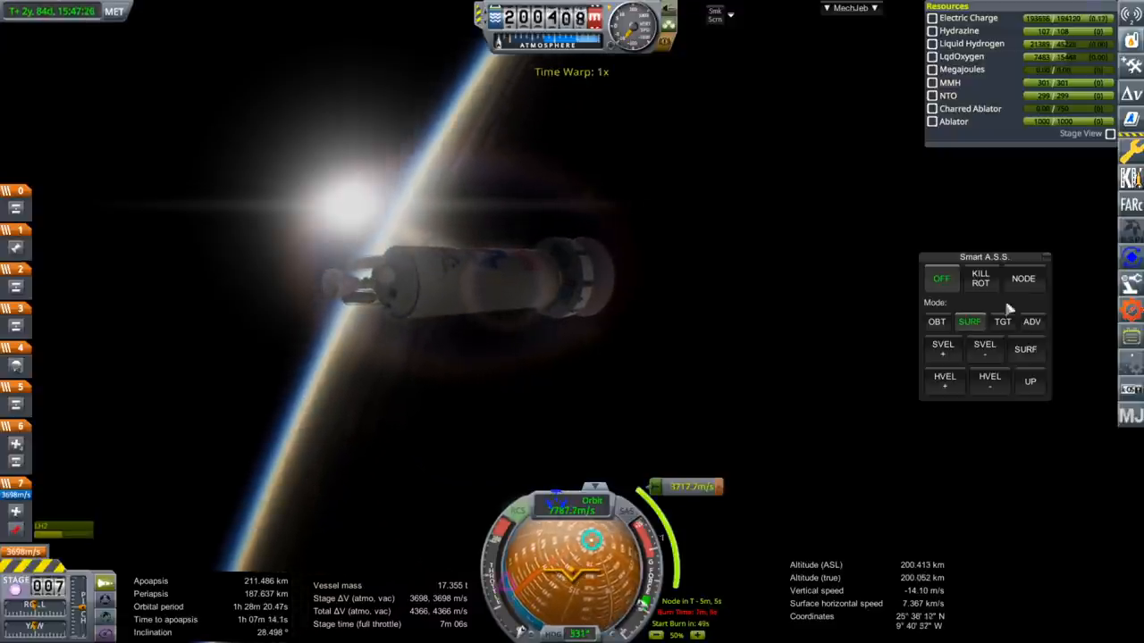
Hold the craft on the maneuver node, then inspect the escape trajectory on the map
left_click(1023, 278)
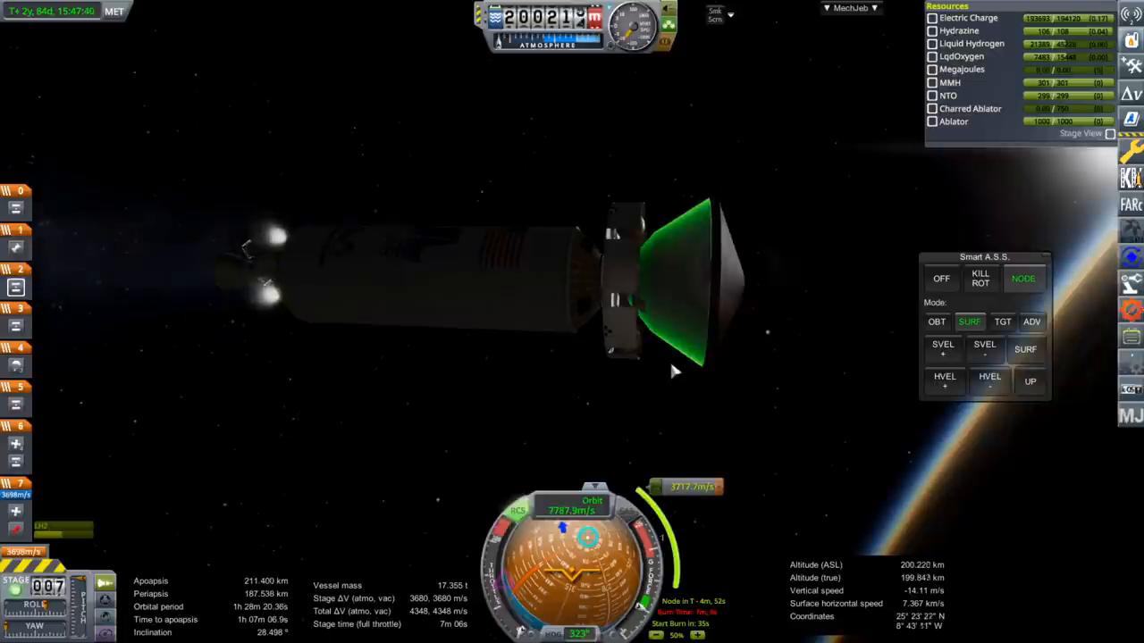
right_click(626, 268)
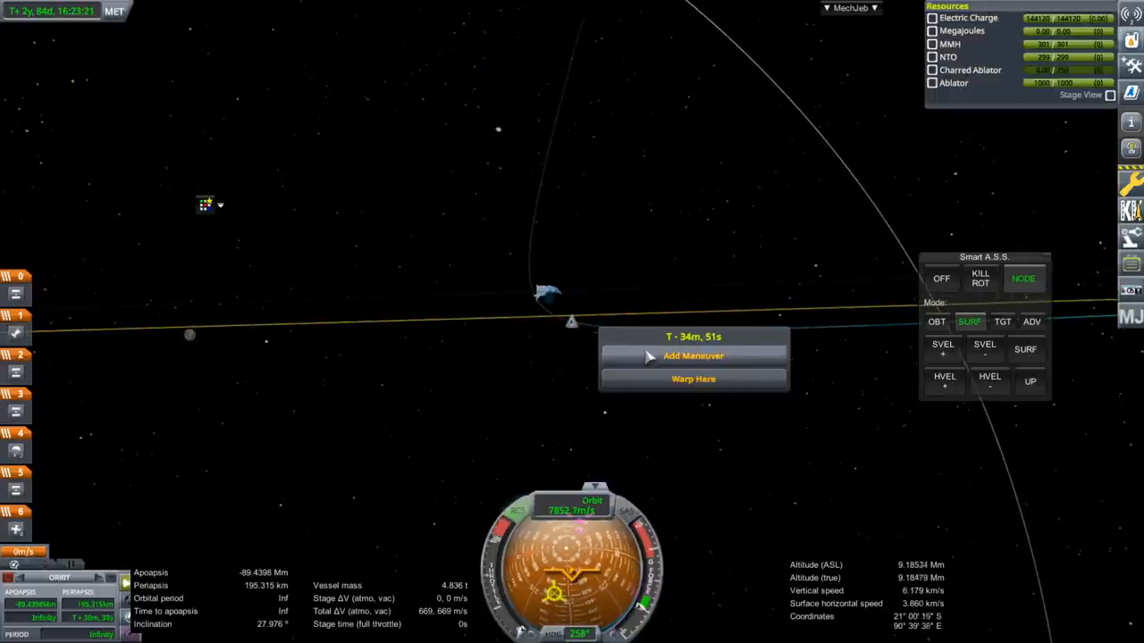
Add a 4.7 m/s maneuver node about 90 days ahead on the trajectory
left_click(693, 356)
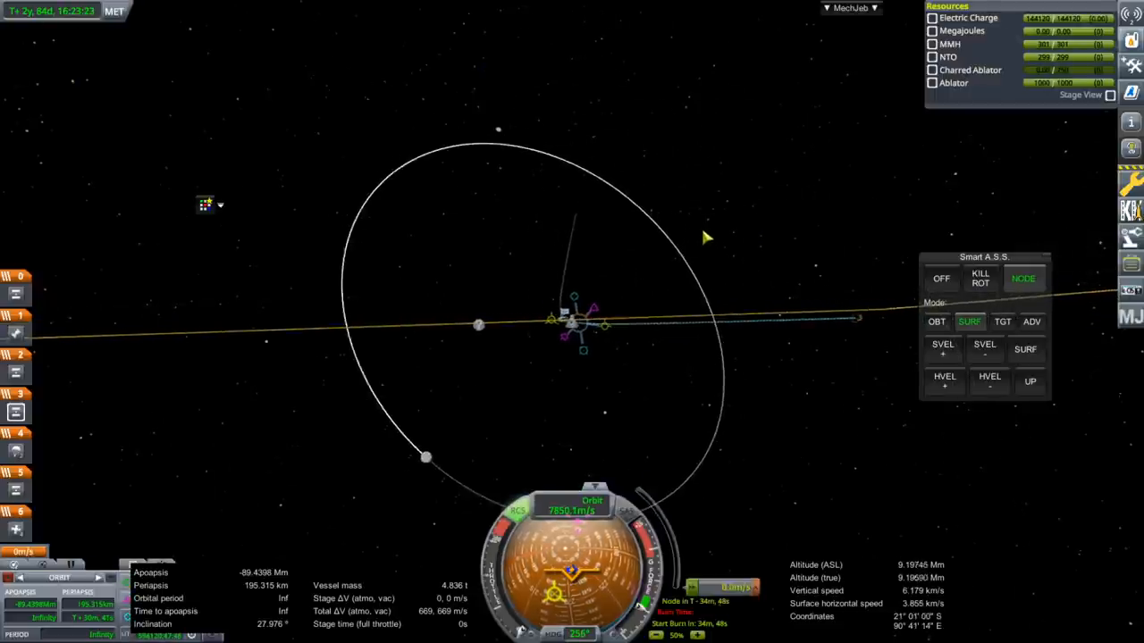
scroll("down", 3)
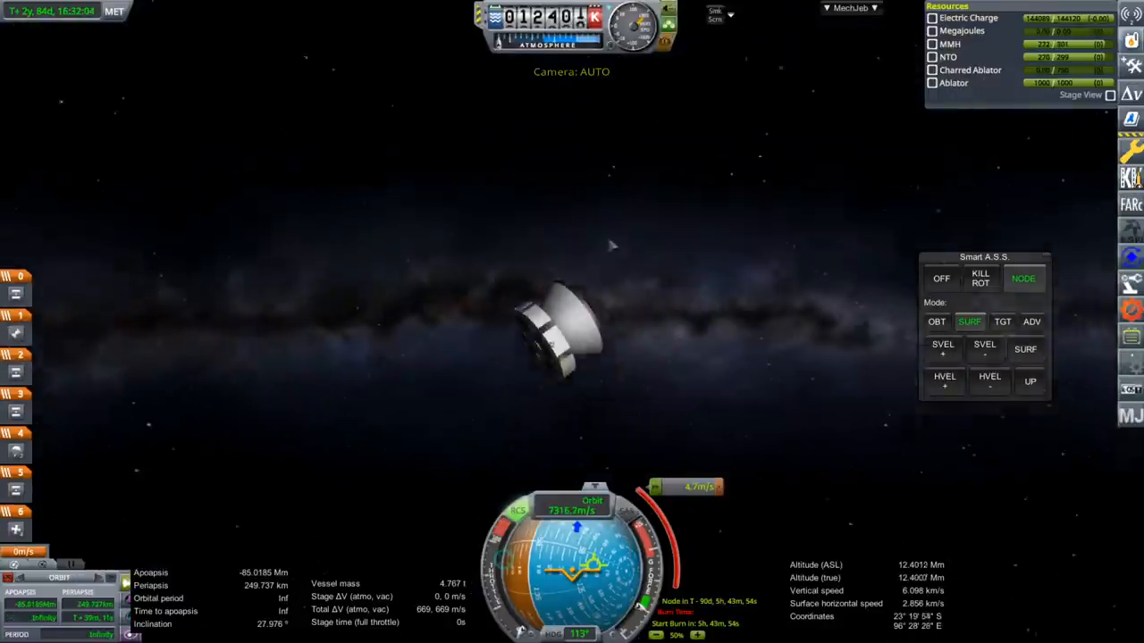
Set Smart A.S.S. to TGT, then ADV mode with the Sun as reference
left_click(1002, 322)
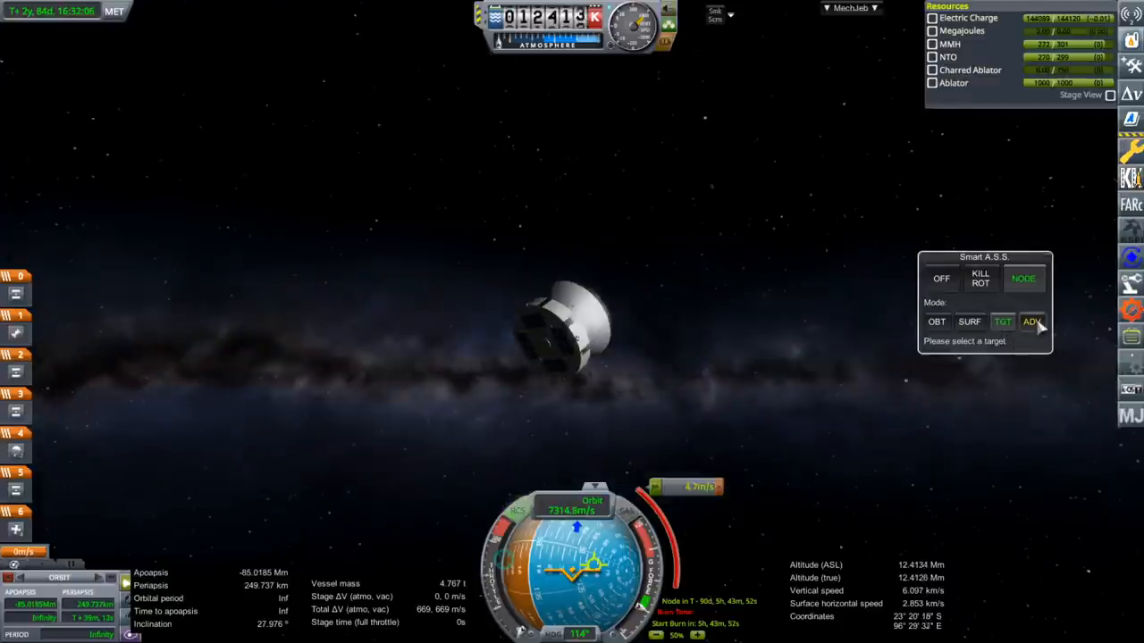
left_click(1032, 321)
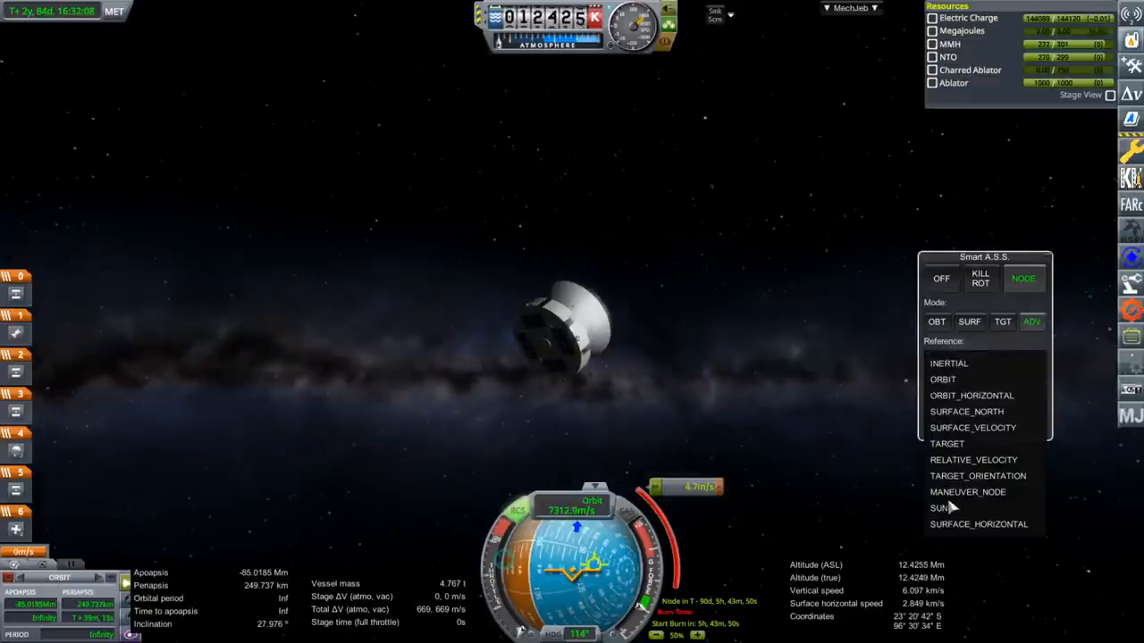
left_click(939, 507)
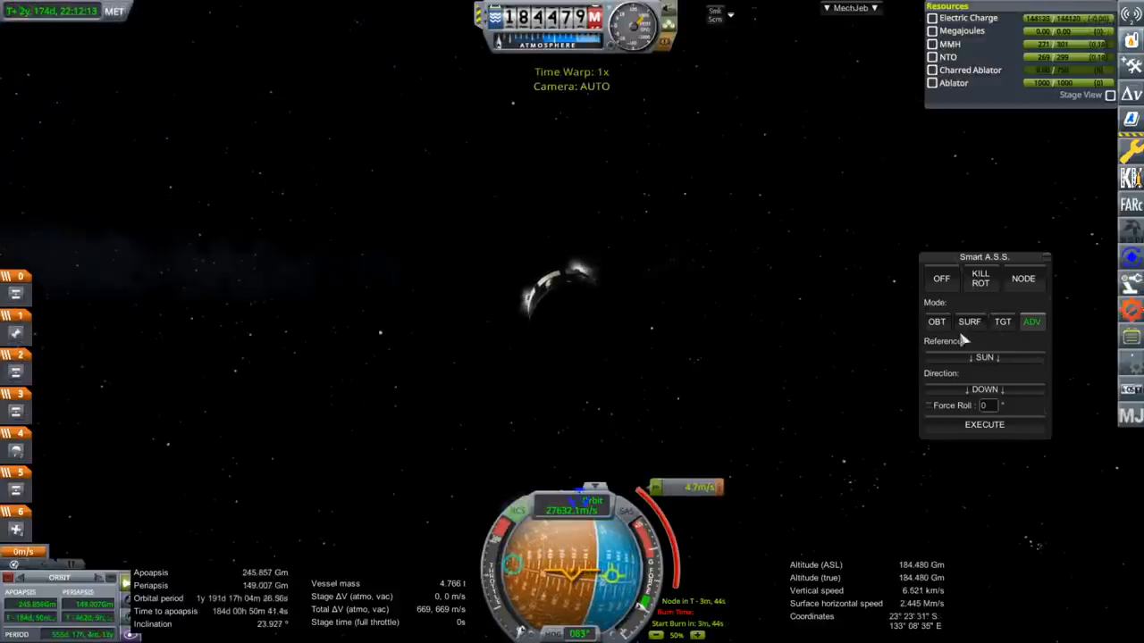
Set Smart A.S.S. to KILL ROT to stop the capsule's rotation
left_click(1022, 277)
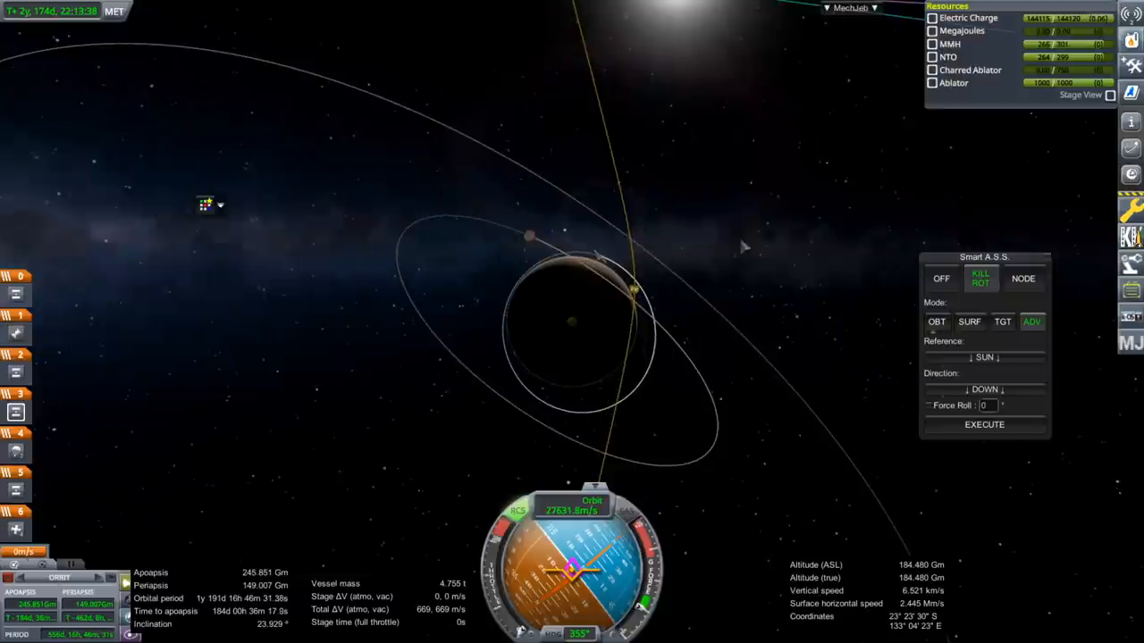
mouse_move(634, 295)
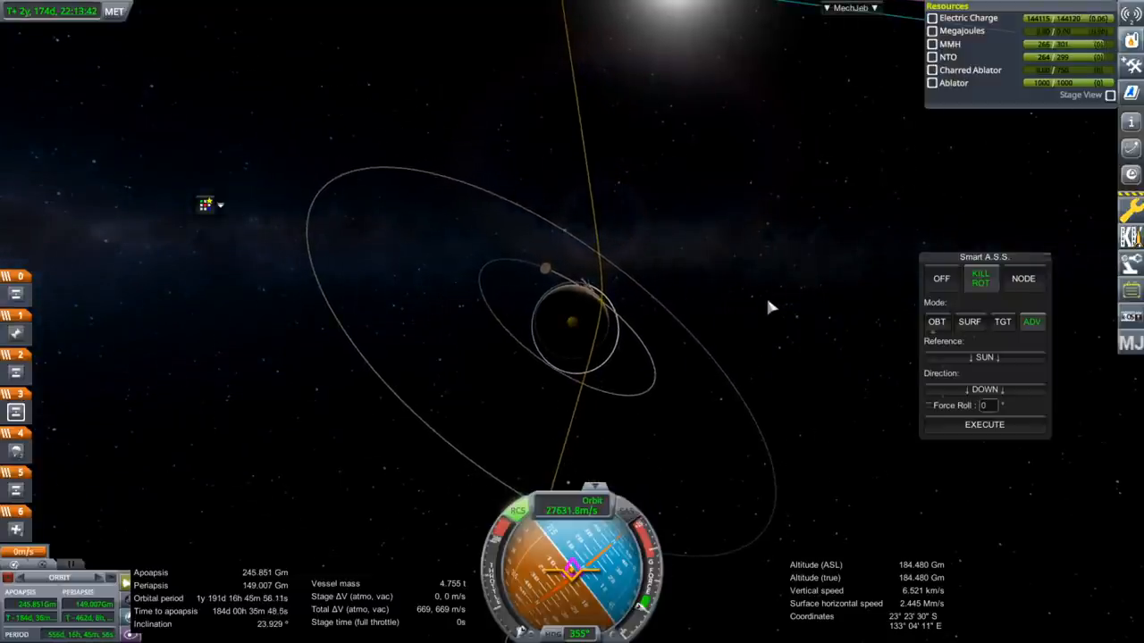
mouse_move(849, 313)
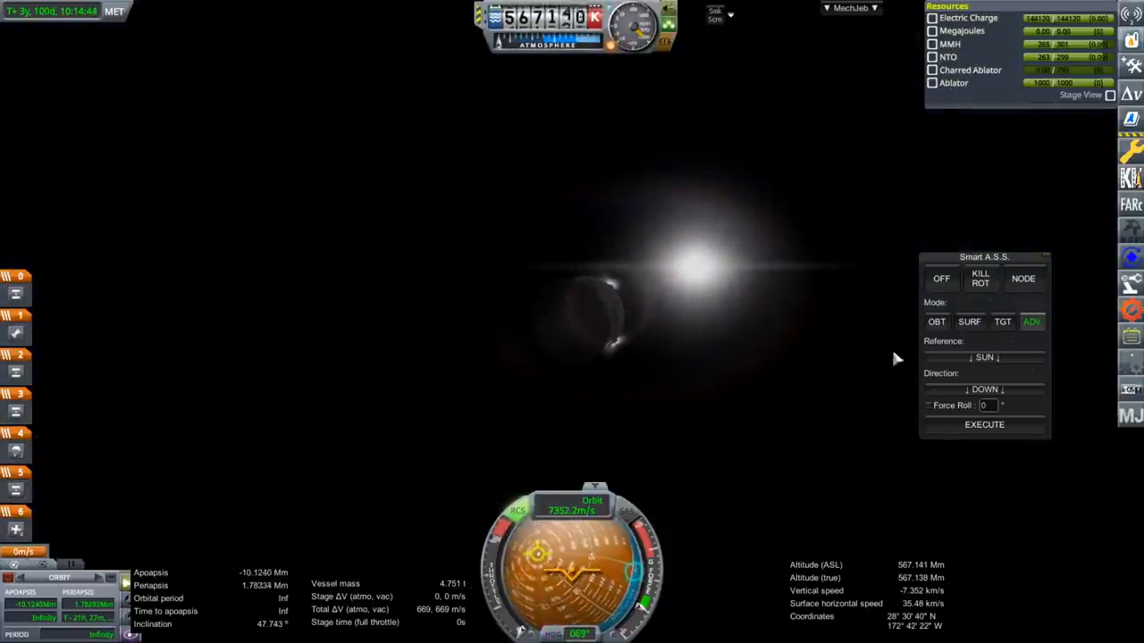
Hold the craft radial-in in Smart A.S.S. OBT mode and close the cruise stage menu
left_click(935, 322)
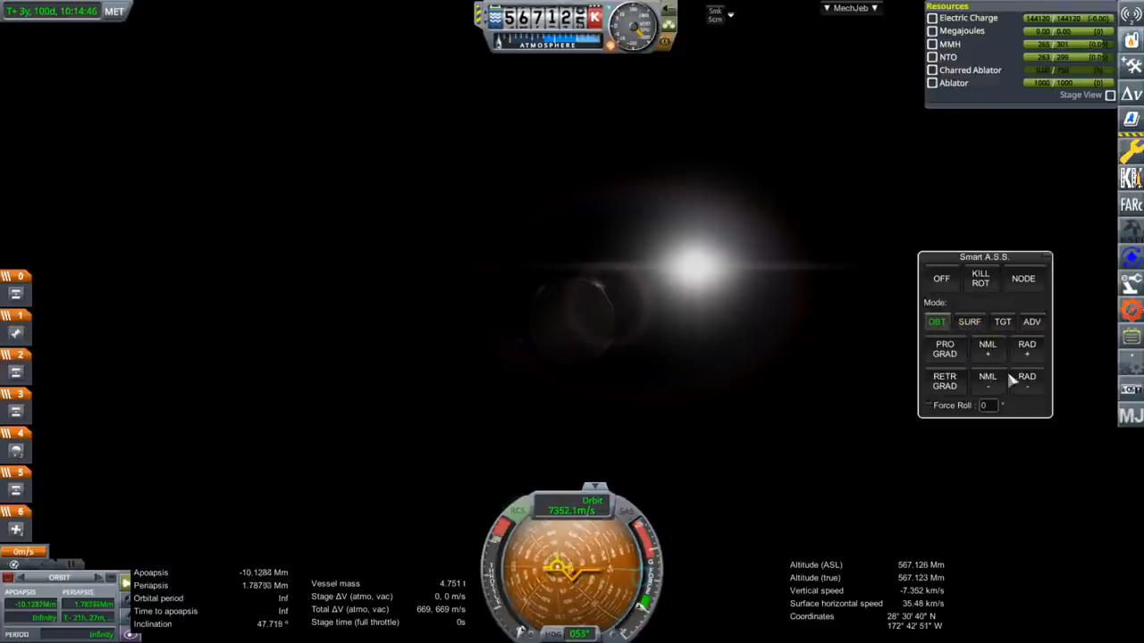
left_click(1027, 380)
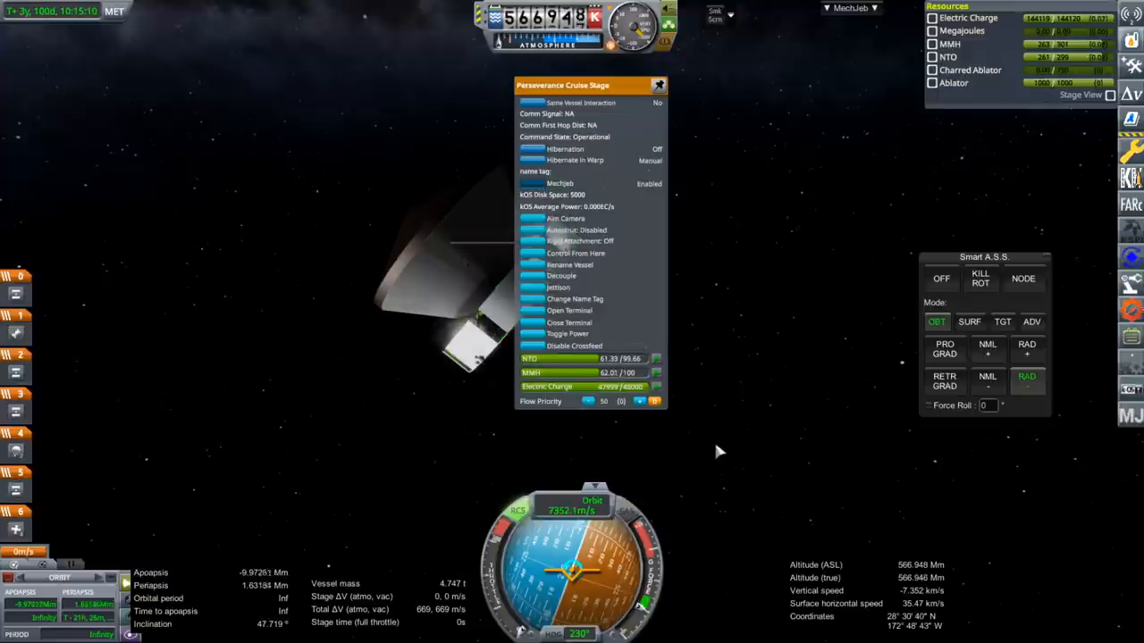
left_click(658, 85)
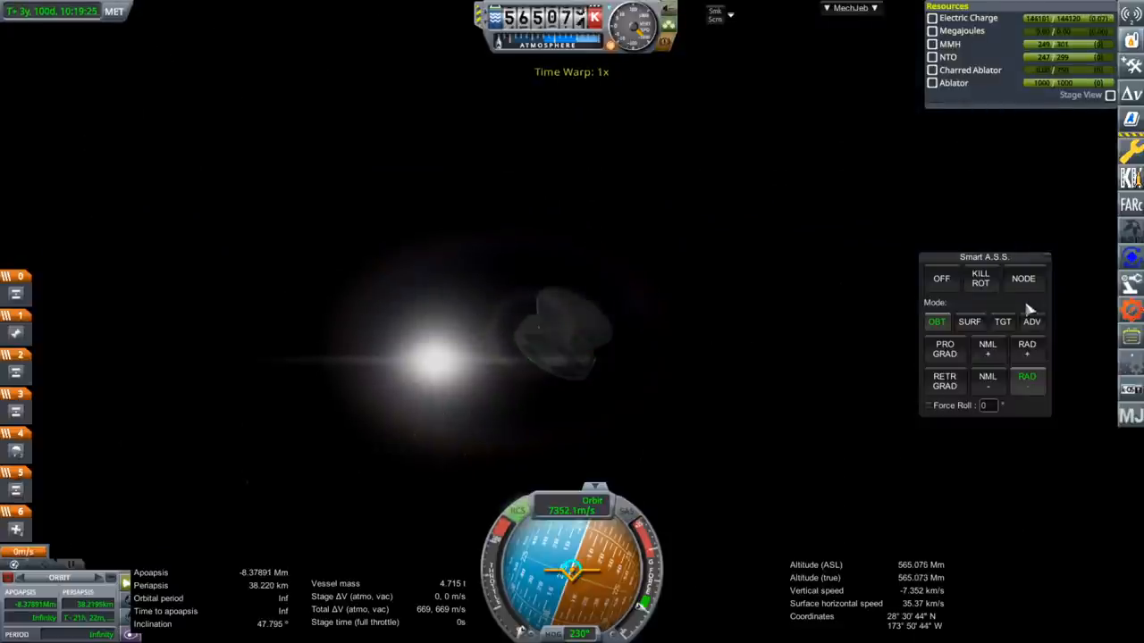
Switch Smart A.S.S. from ADV to OBT mode and hold retrograde approaching Mars
left_click(1032, 322)
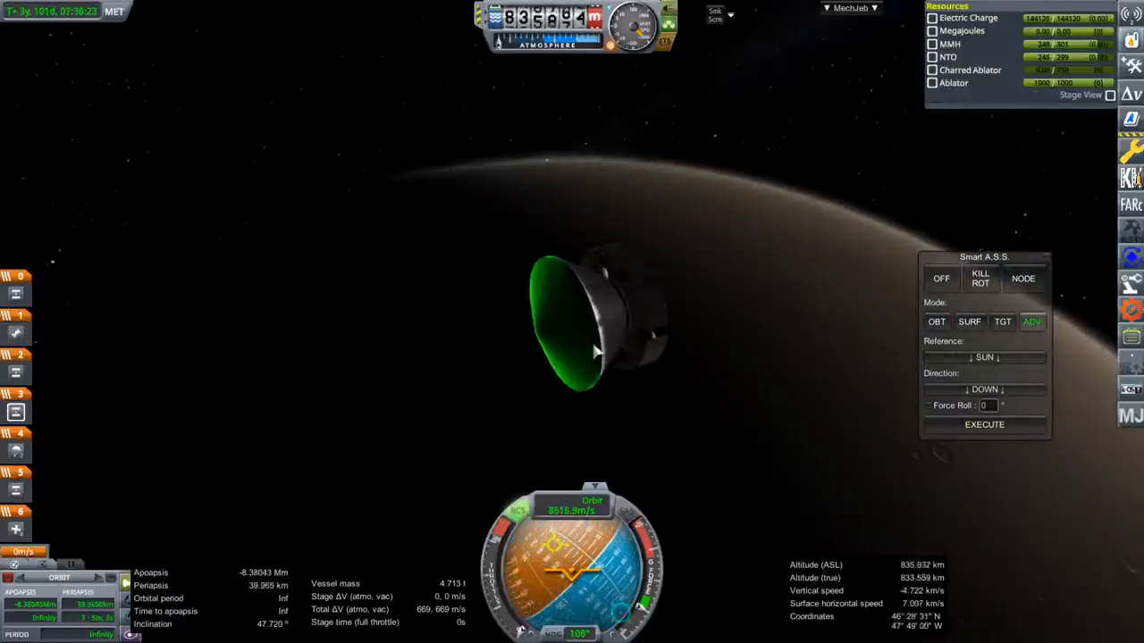
right_click(590, 322)
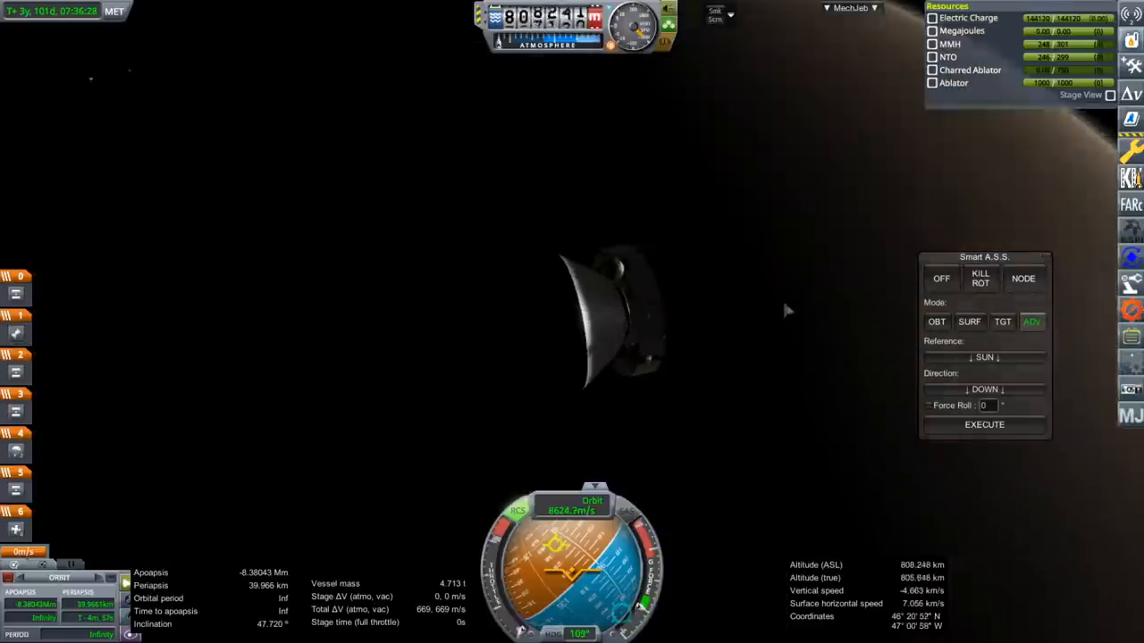
left_click(935, 322)
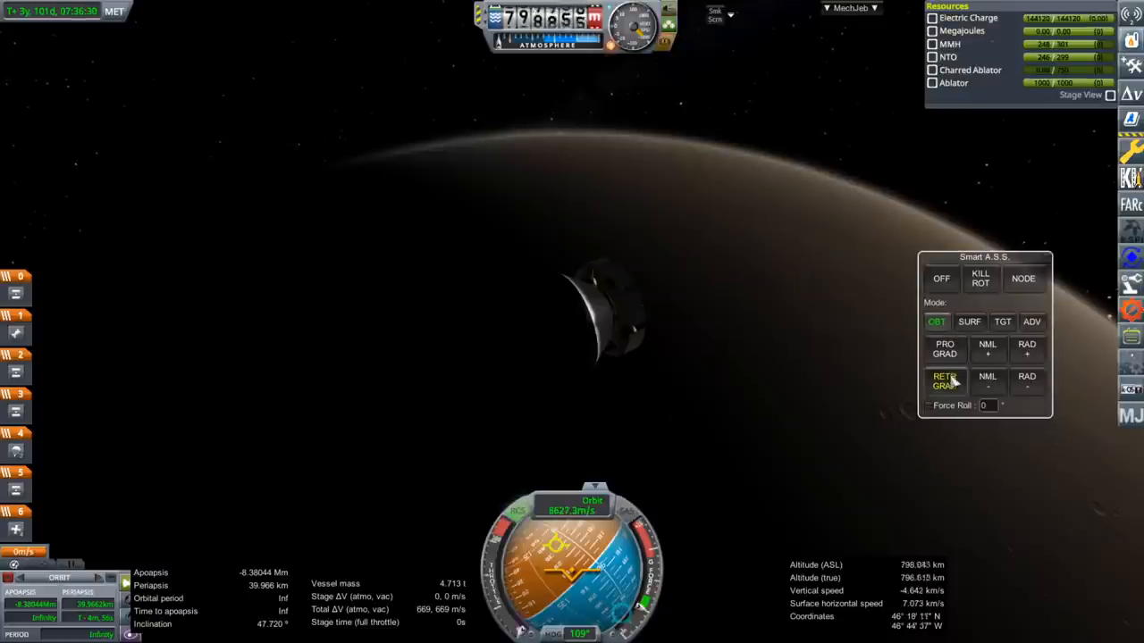
left_click(944, 380)
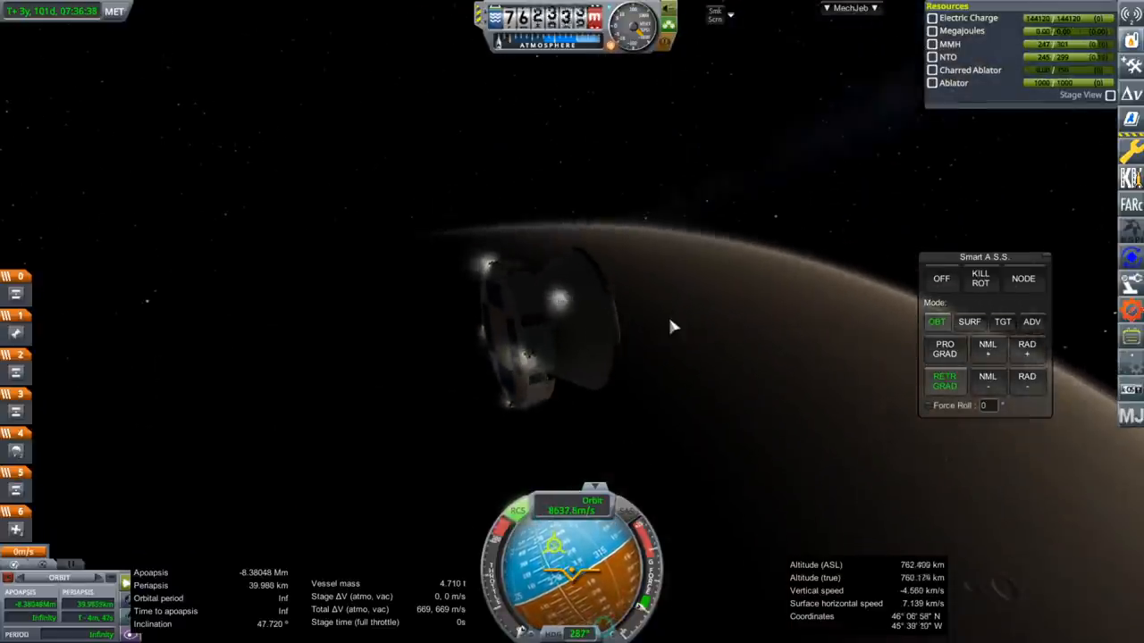
left_click(987, 349)
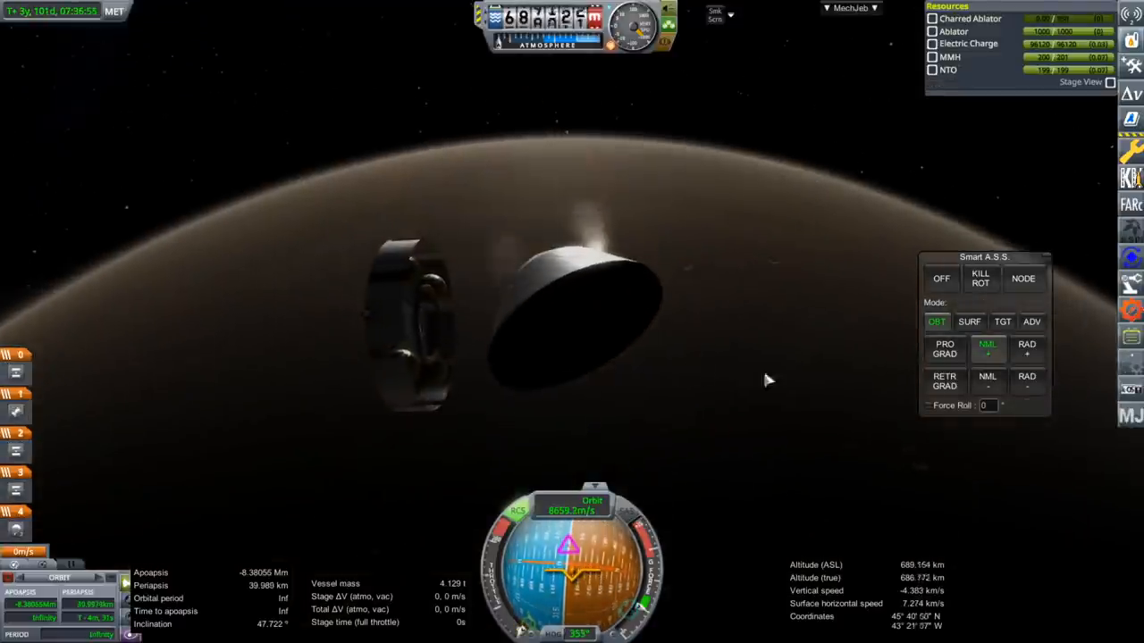
Keep the separated capsule retrograde, then switch Smart A.S.S. to SURF mode
left_click(944, 379)
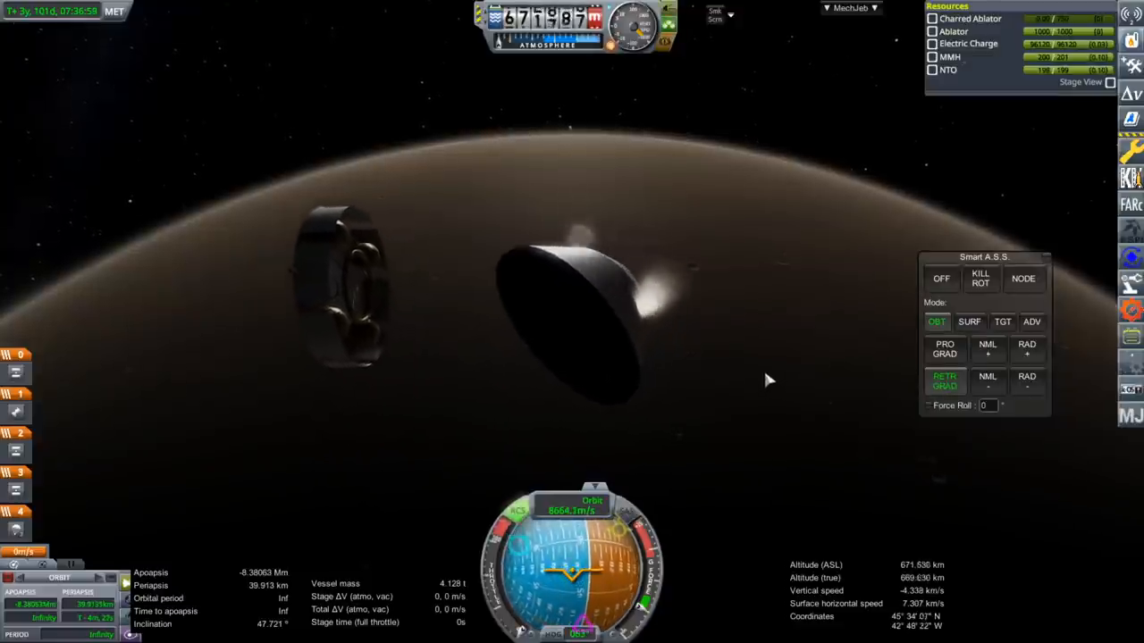
left_click(973, 321)
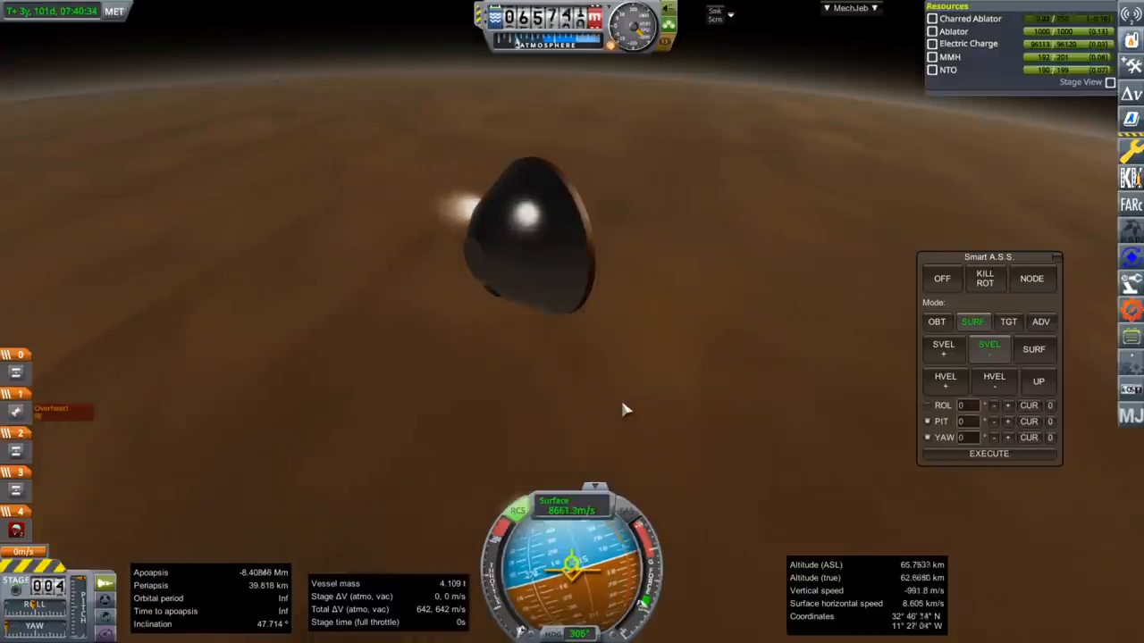
Watch the capsule descend to about 55 km, pointed against surface velocity
right_click(527, 251)
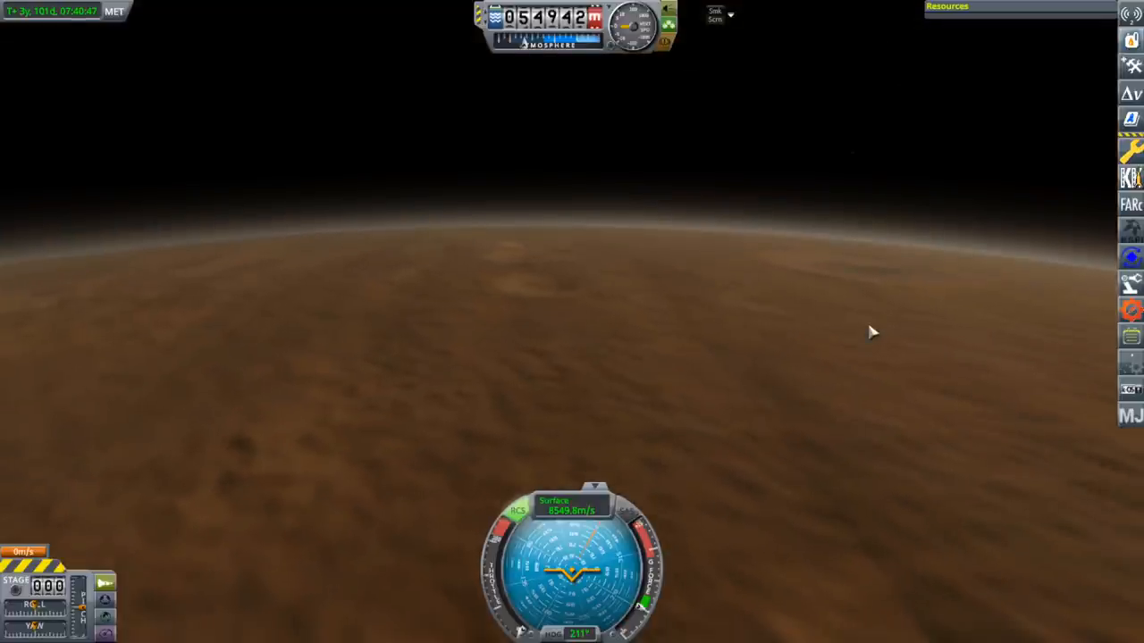
mouse_move(860, 334)
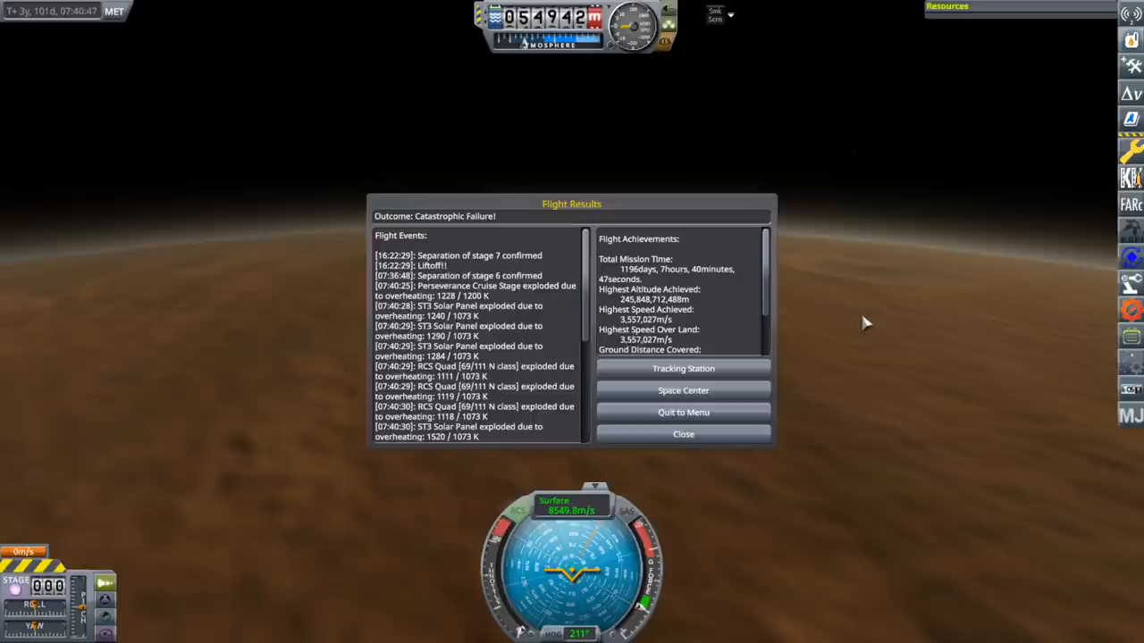
Zoom out over the Martian horizon after the capsule's catastrophic burn-up
scroll("down", 3)
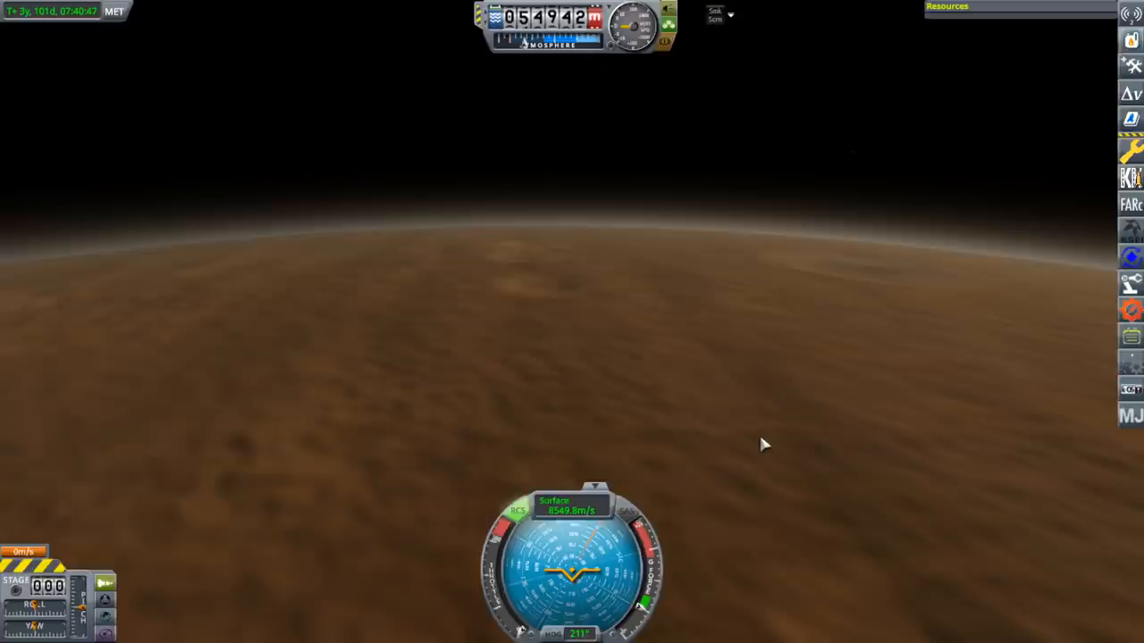
mouse_move(758, 435)
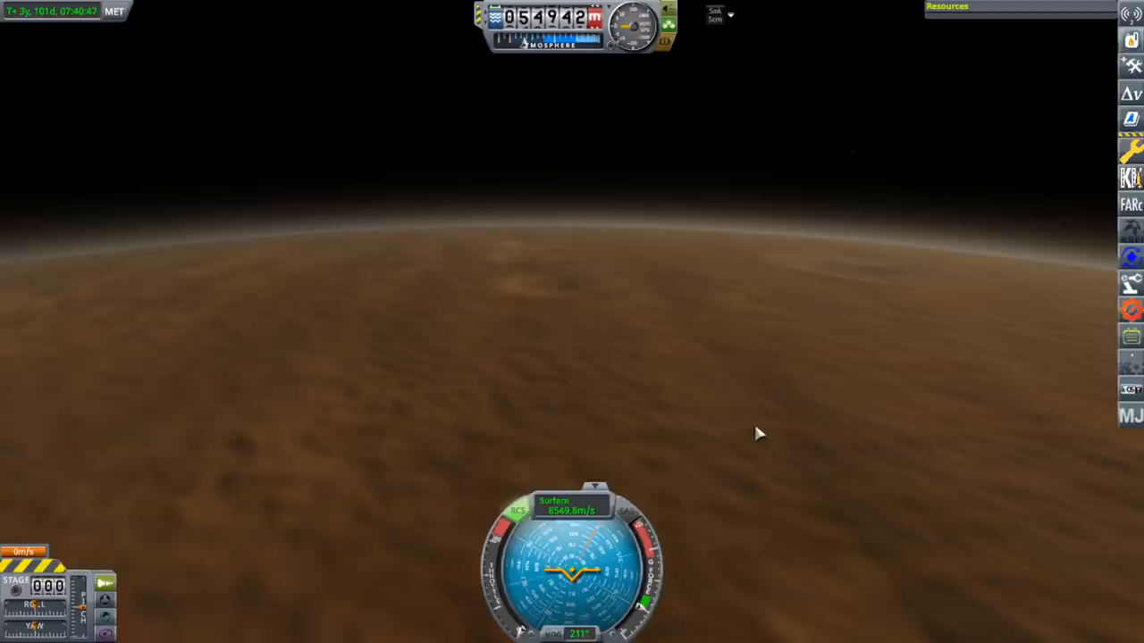